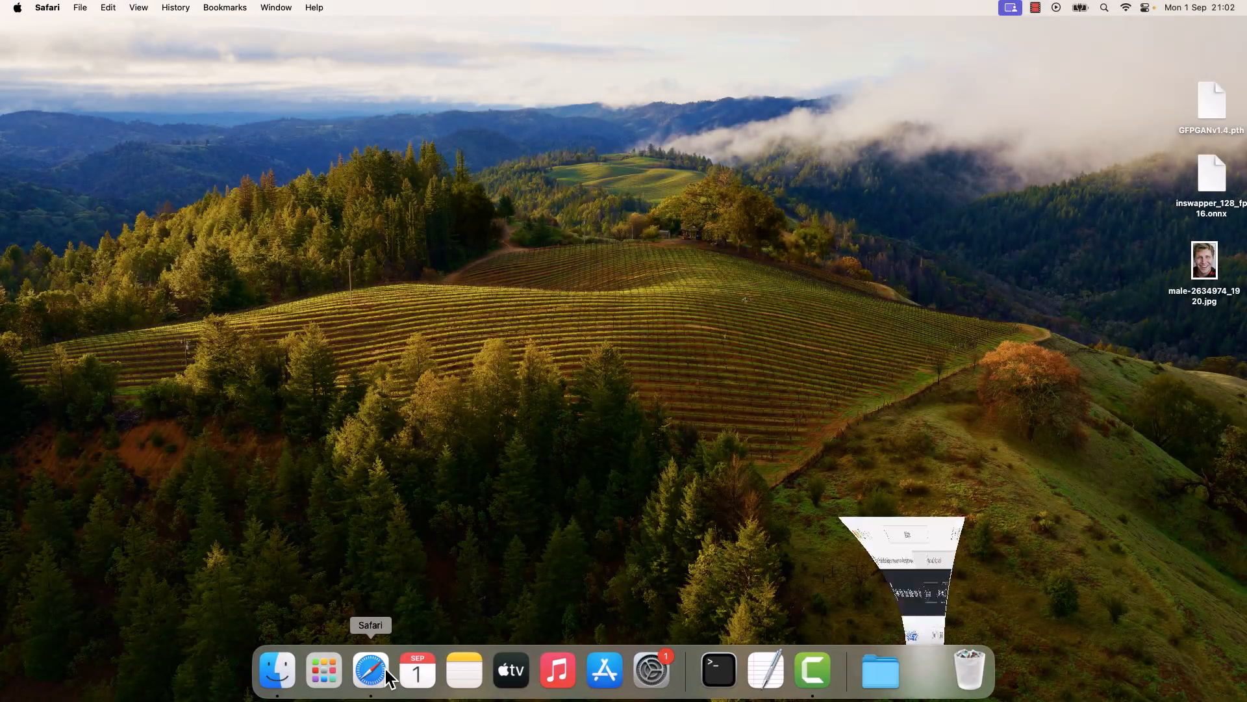
- Bring up Safari and scroll through the iRoopDeepFaceCam README on GitHub
{"action": "left_click", "coordinate": [371, 671]}
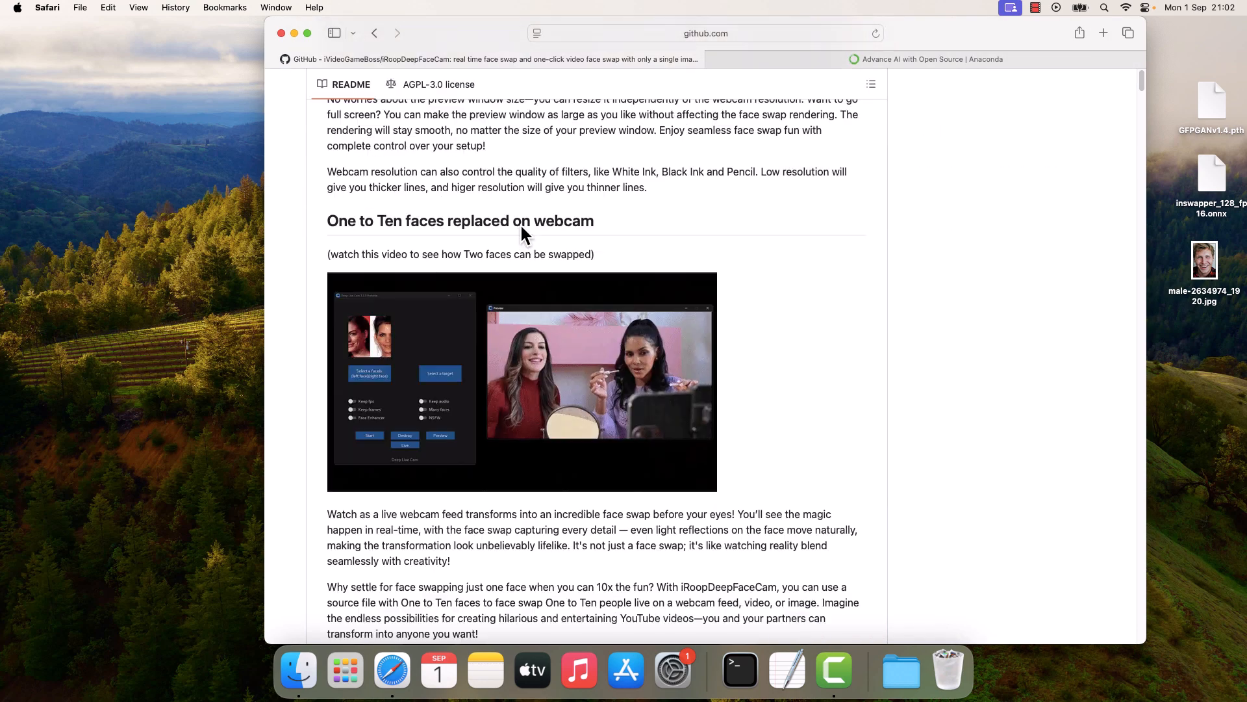
{"action": "scroll", "scroll_direction": "down", "scroll_amount": 3}
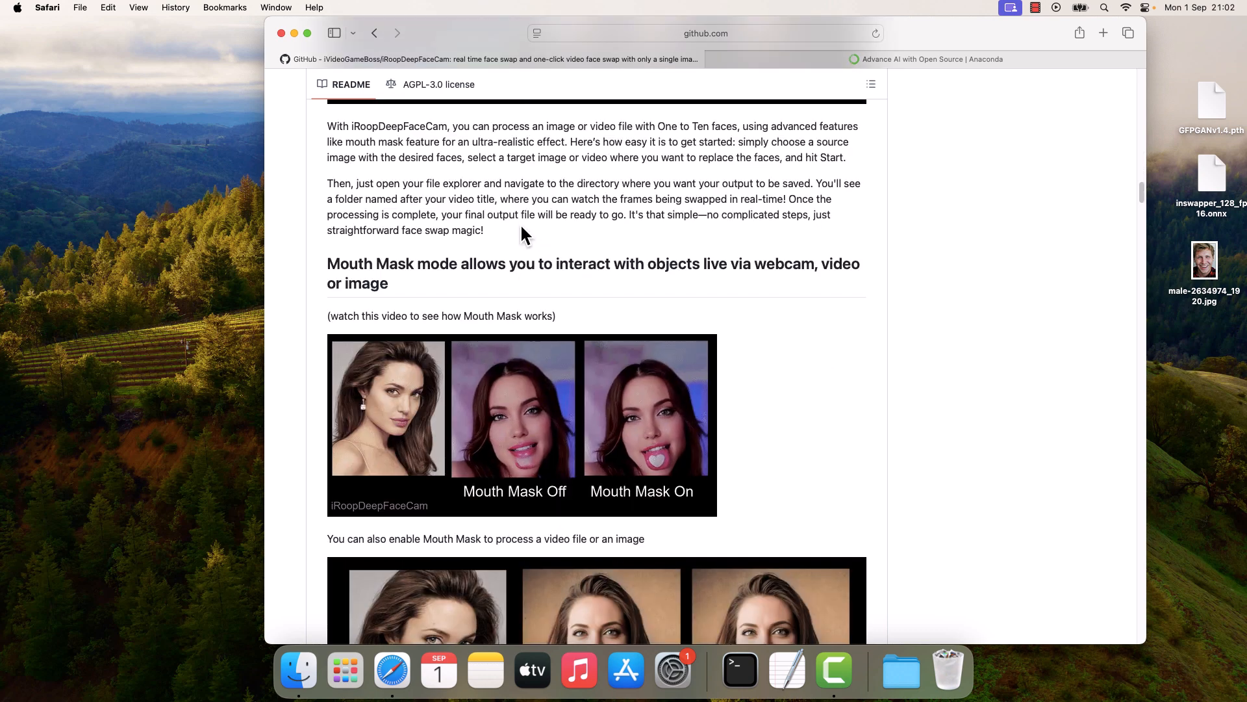
{"action": "scroll", "scroll_direction": "down", "scroll_amount": 3}
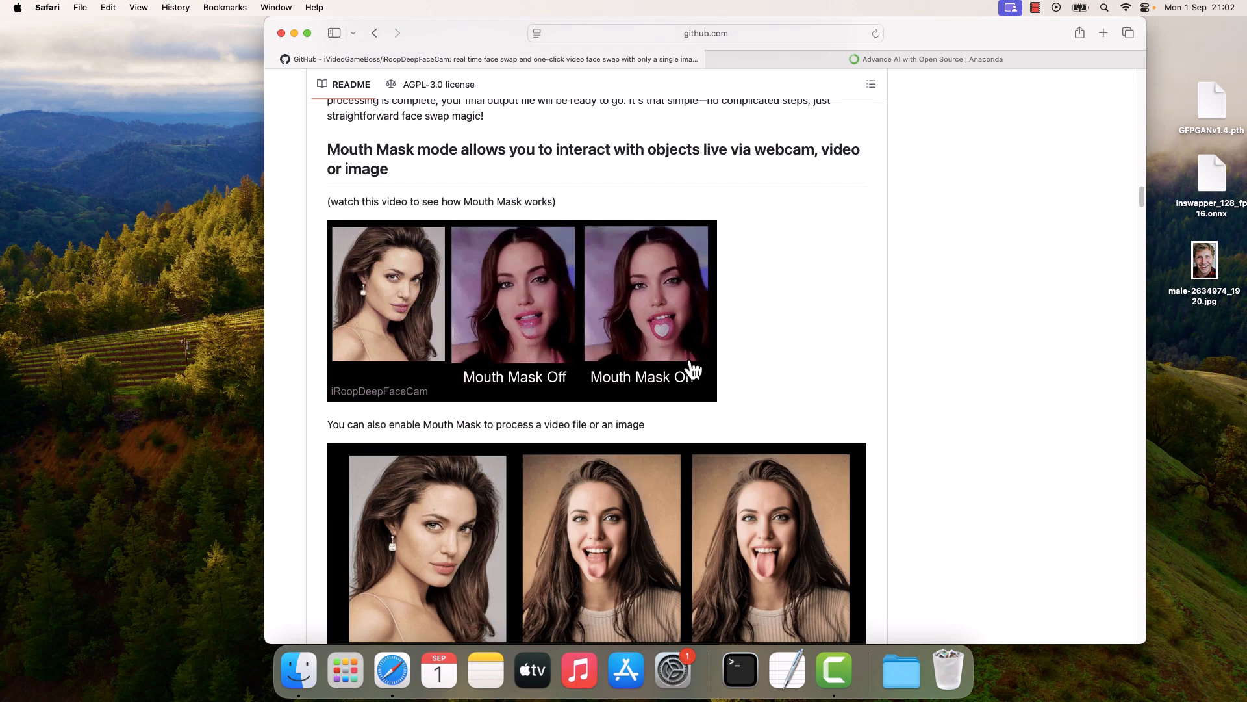
{"action": "scroll", "scroll_direction": "down", "scroll_amount": 3}
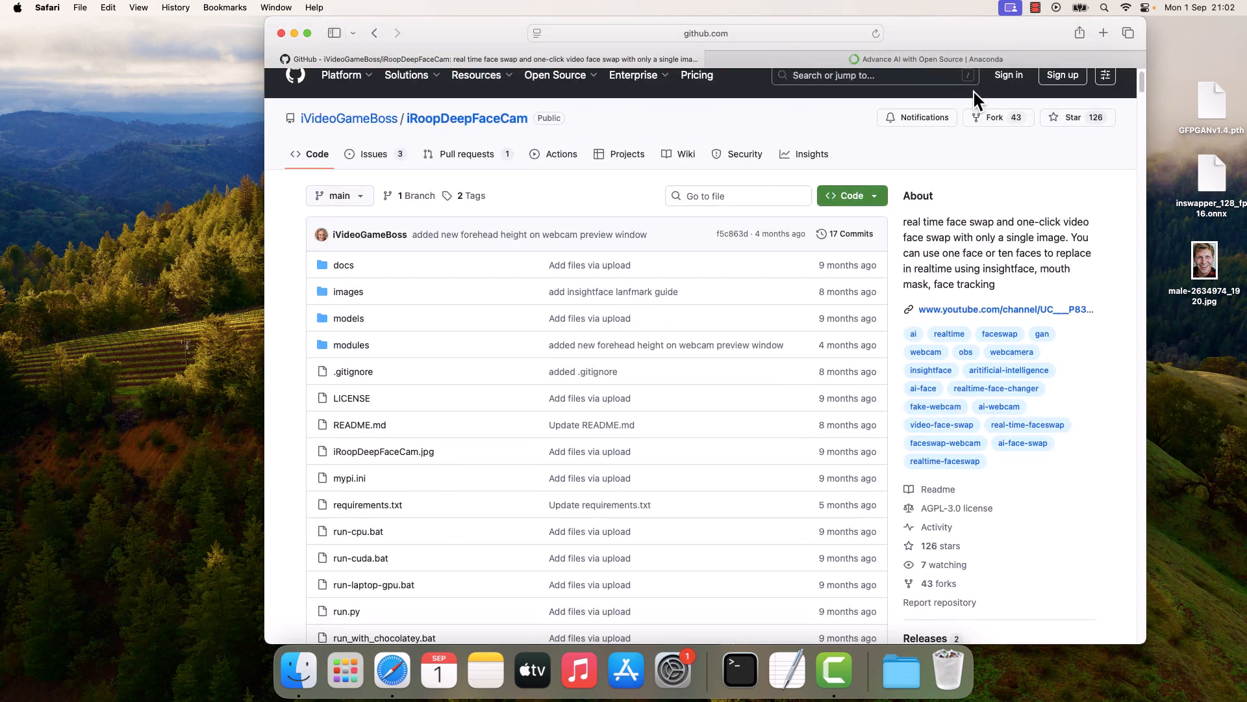
- Visit Anaconda's Free Download page with its Mac installer choices, then return to the repository
{"action": "left_click", "coordinate": [926, 59]}
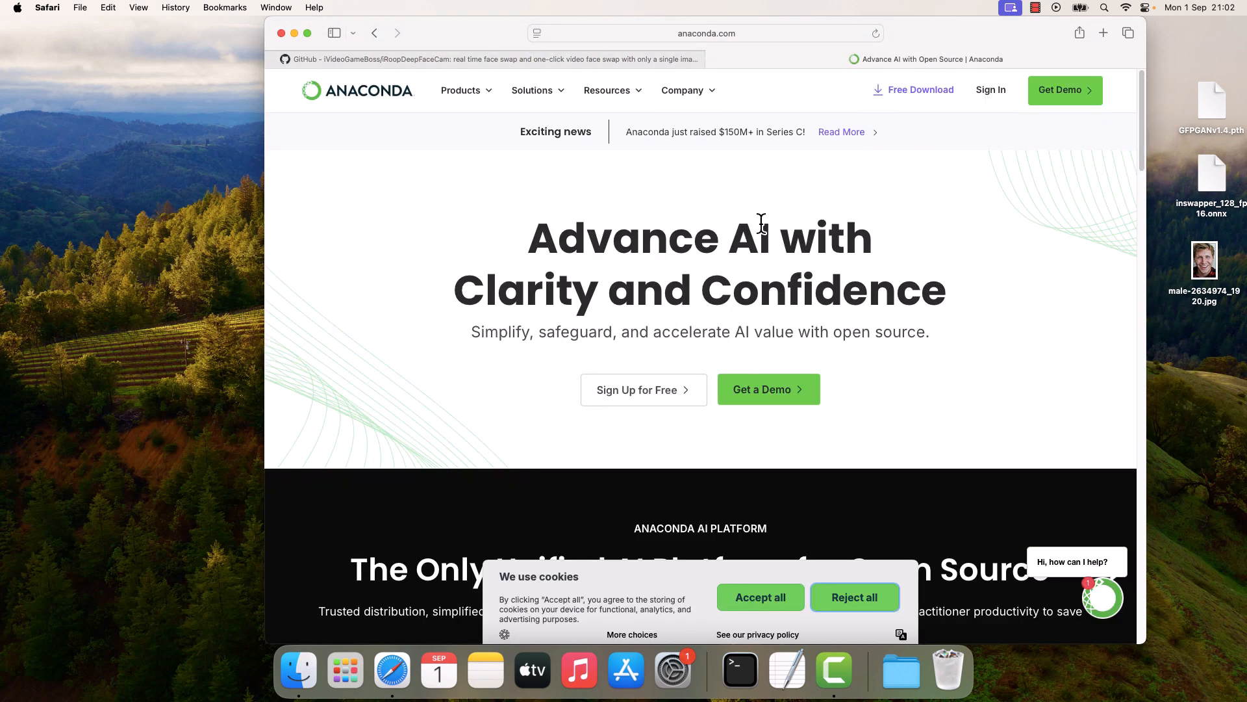
{"action": "mouse_move", "coordinate": [922, 108]}
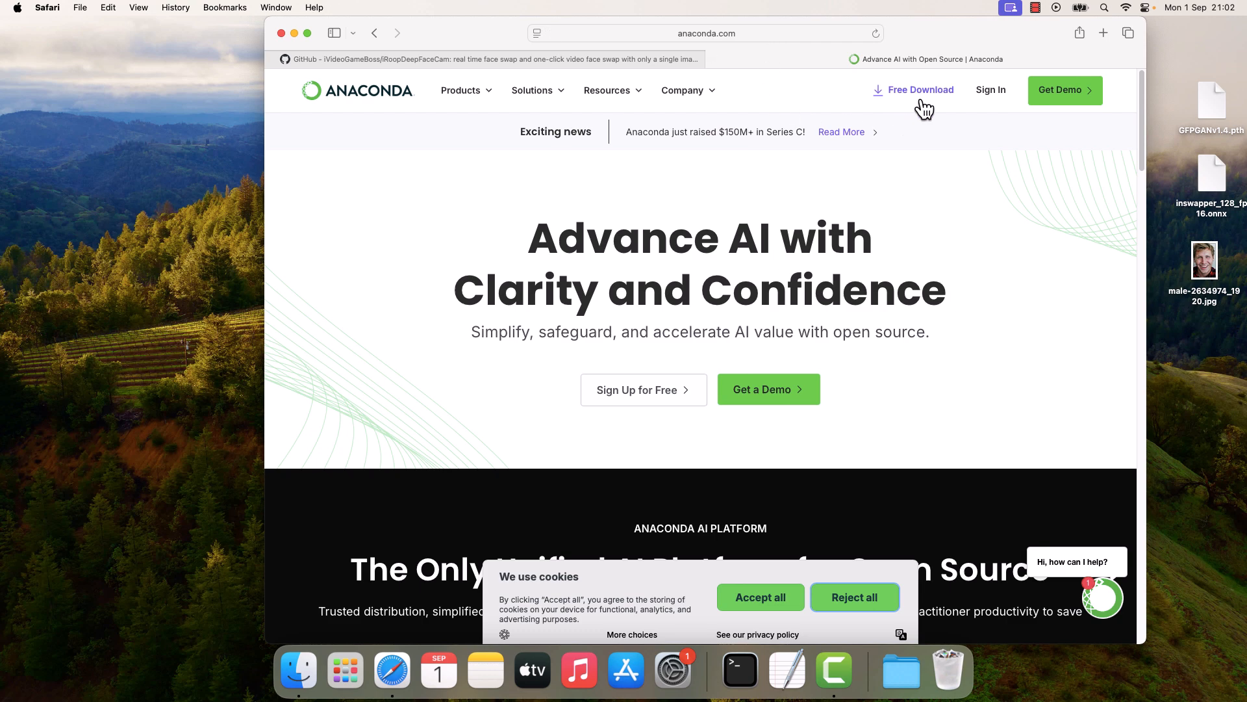
{"action": "left_click", "coordinate": [920, 90]}
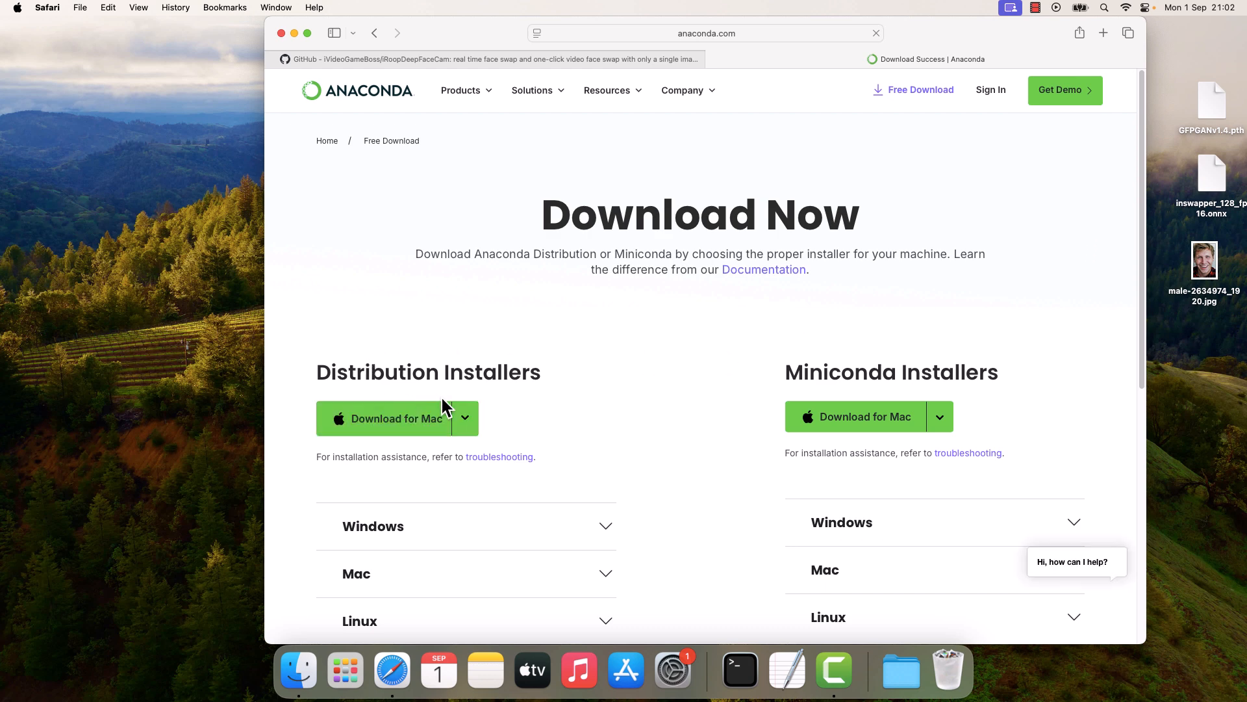
{"action": "left_click", "coordinate": [465, 418]}
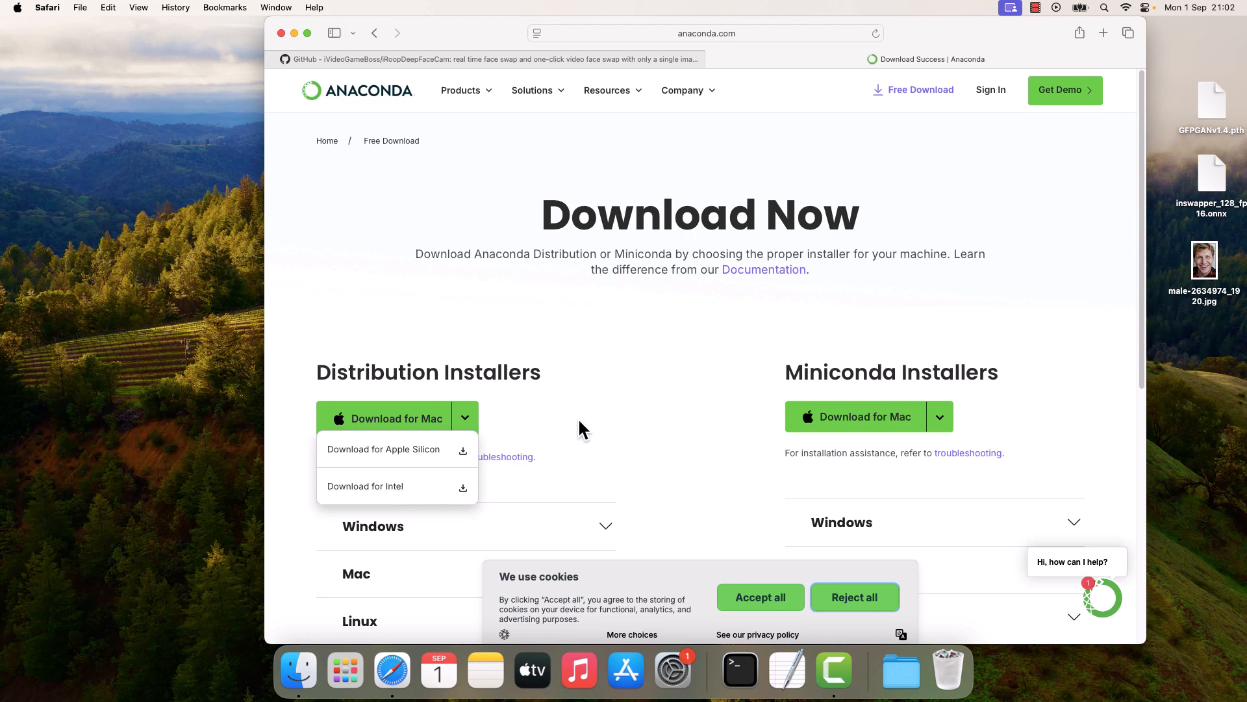
{"action": "mouse_move", "coordinate": [635, 397]}
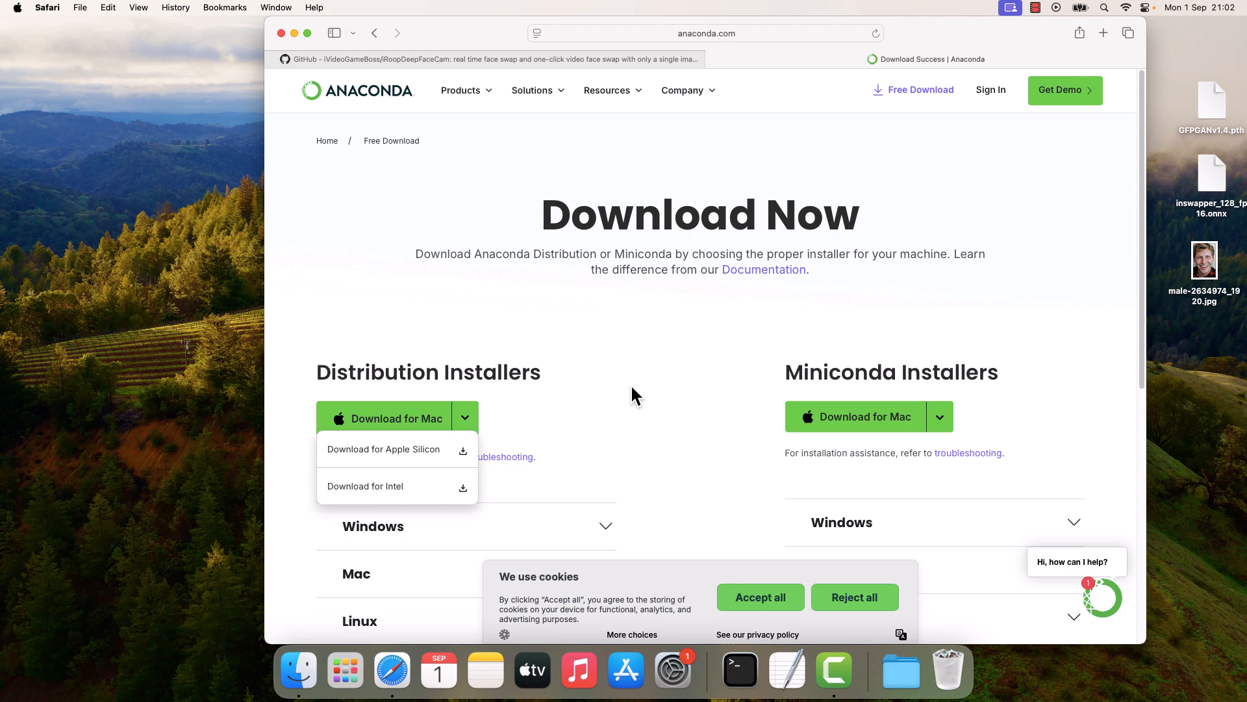
{"action": "left_click", "coordinate": [485, 58]}
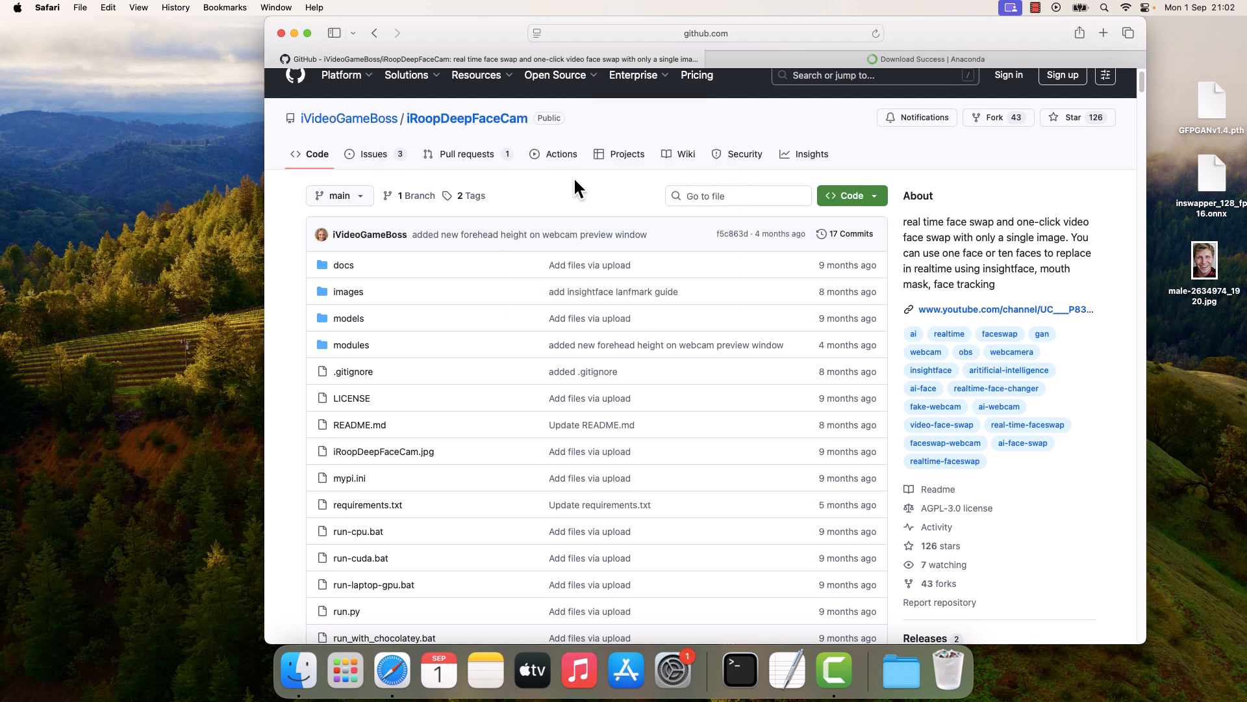
- Download the repository as a ZIP and review the README's 'How do I install it?' section
{"action": "left_click", "coordinate": [853, 197]}
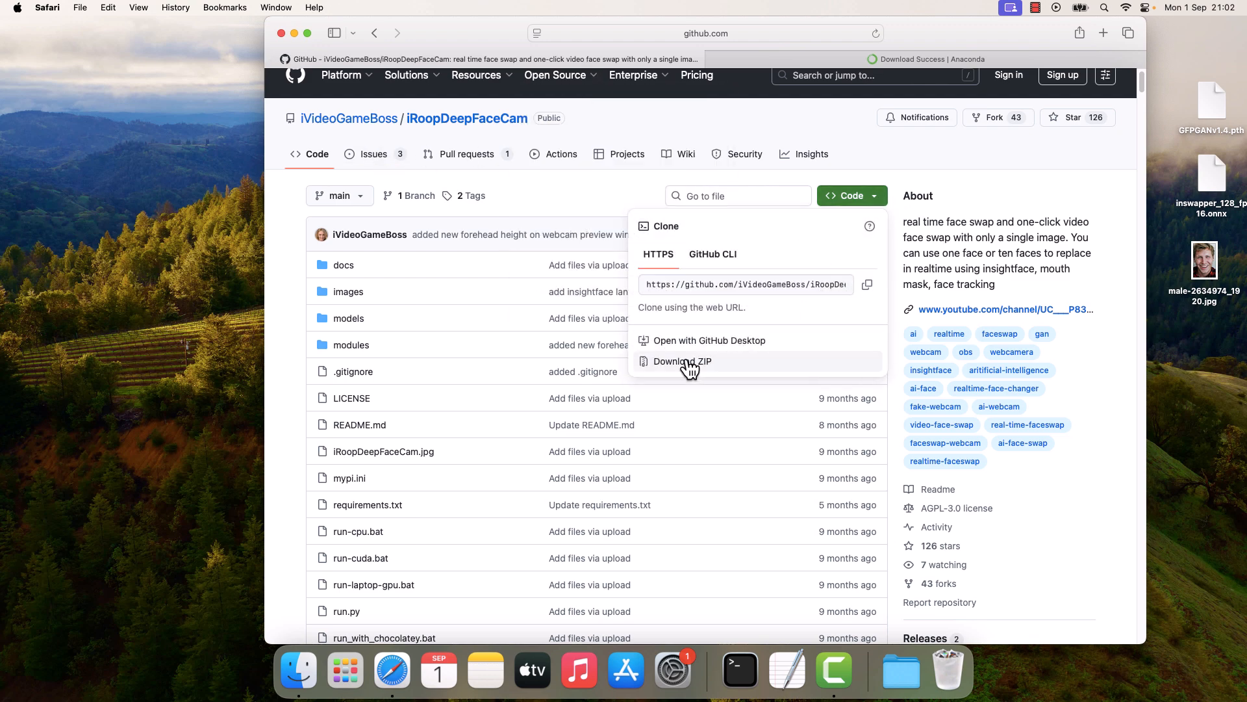
{"action": "left_click", "coordinate": [682, 361]}
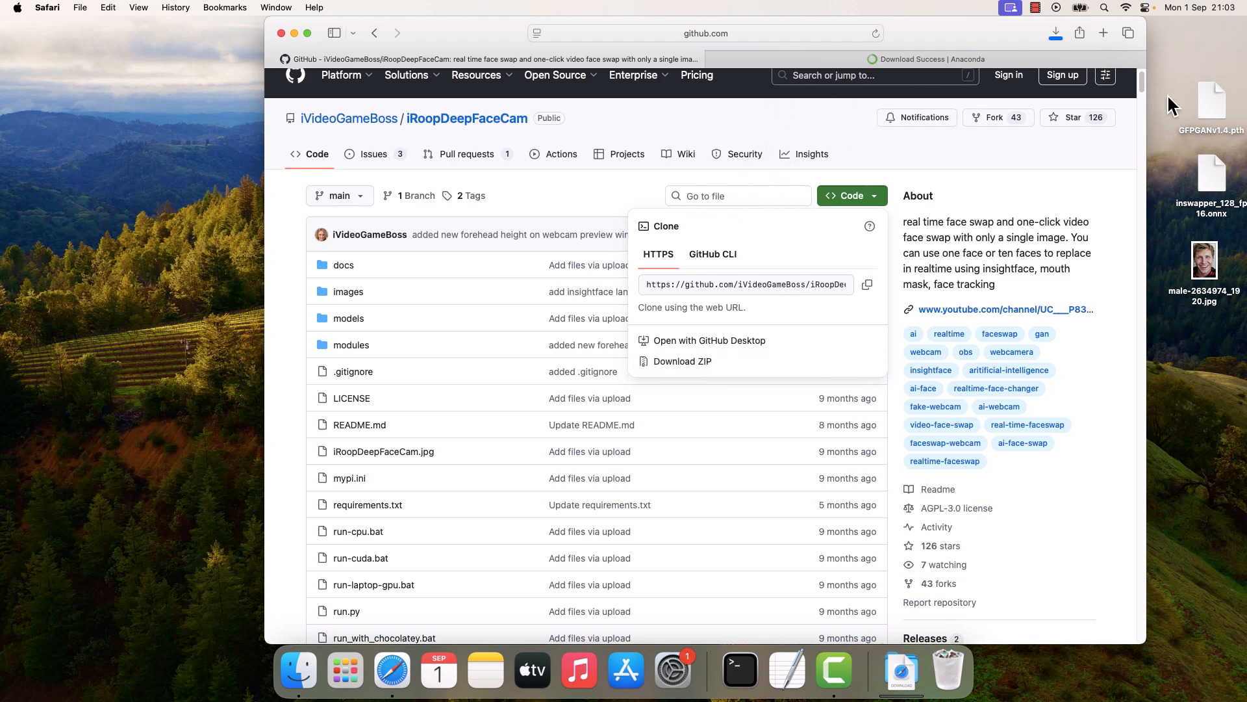
{"action": "left_click", "coordinate": [1055, 33]}
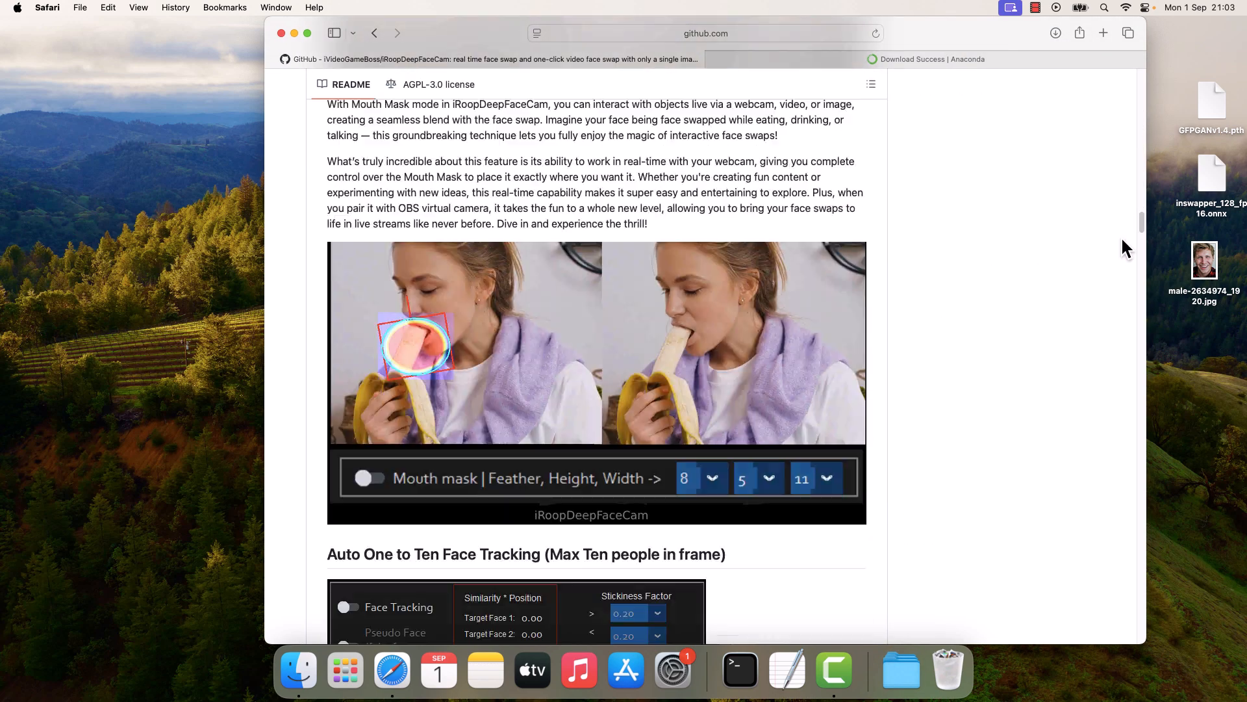
{"action": "scroll", "scroll_direction": "down", "scroll_amount": 3}
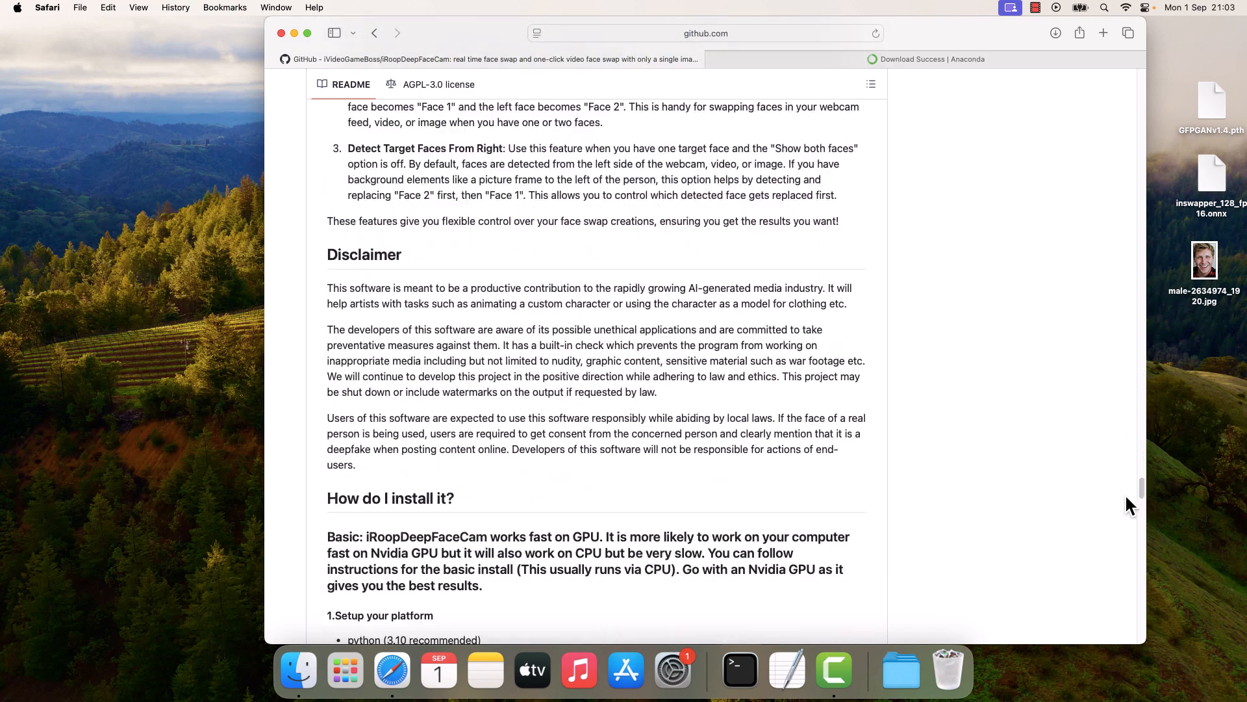
{"action": "scroll", "scroll_direction": "down", "scroll_amount": 3}
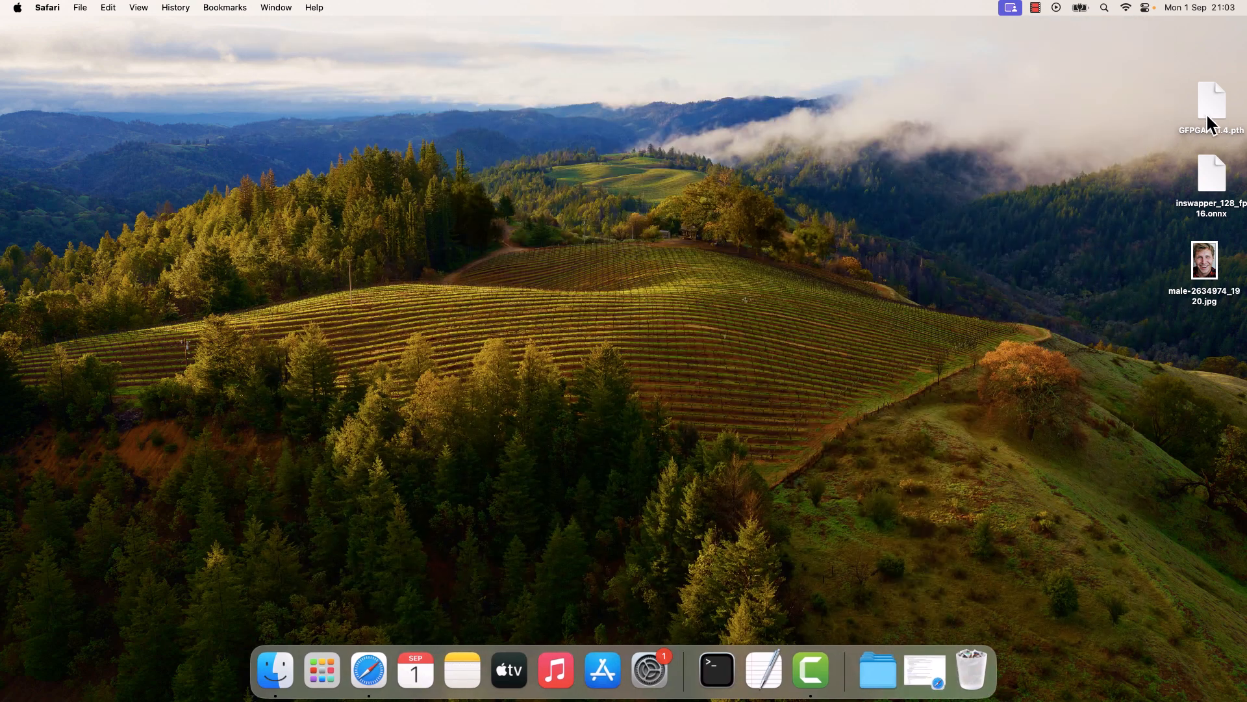
{"action": "mouse_move", "coordinate": [1004, 525]}
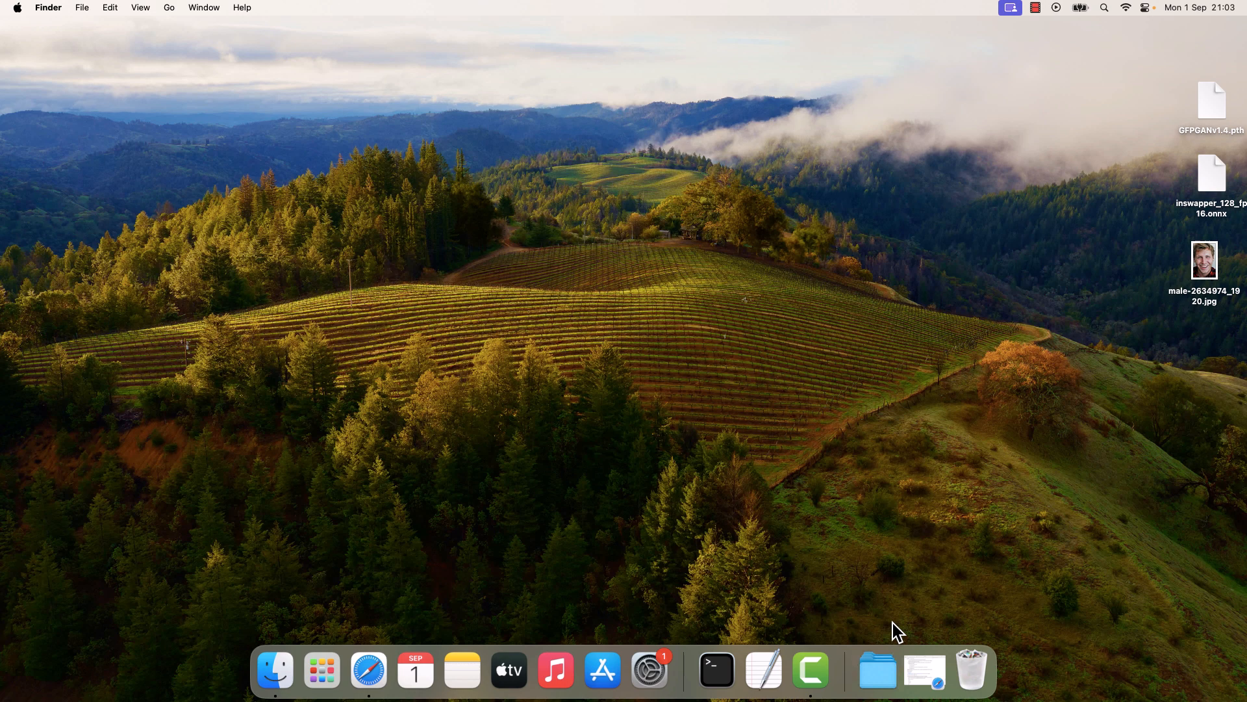
- Place GFPGANv1.4.pth and inswapper_128_fp16.onnx into iRoopDeepFaceCam-main's models folder in Finder
{"action": "left_click", "coordinate": [274, 669]}
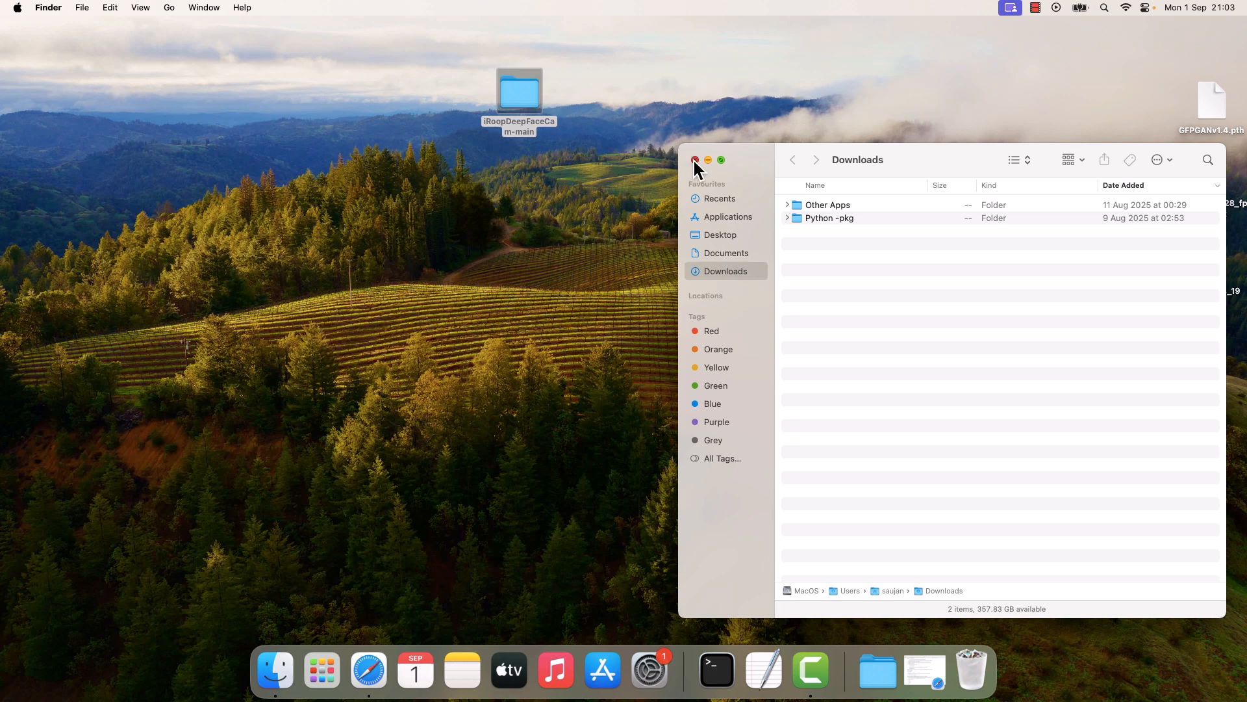
{"action": "left_click", "coordinate": [694, 159]}
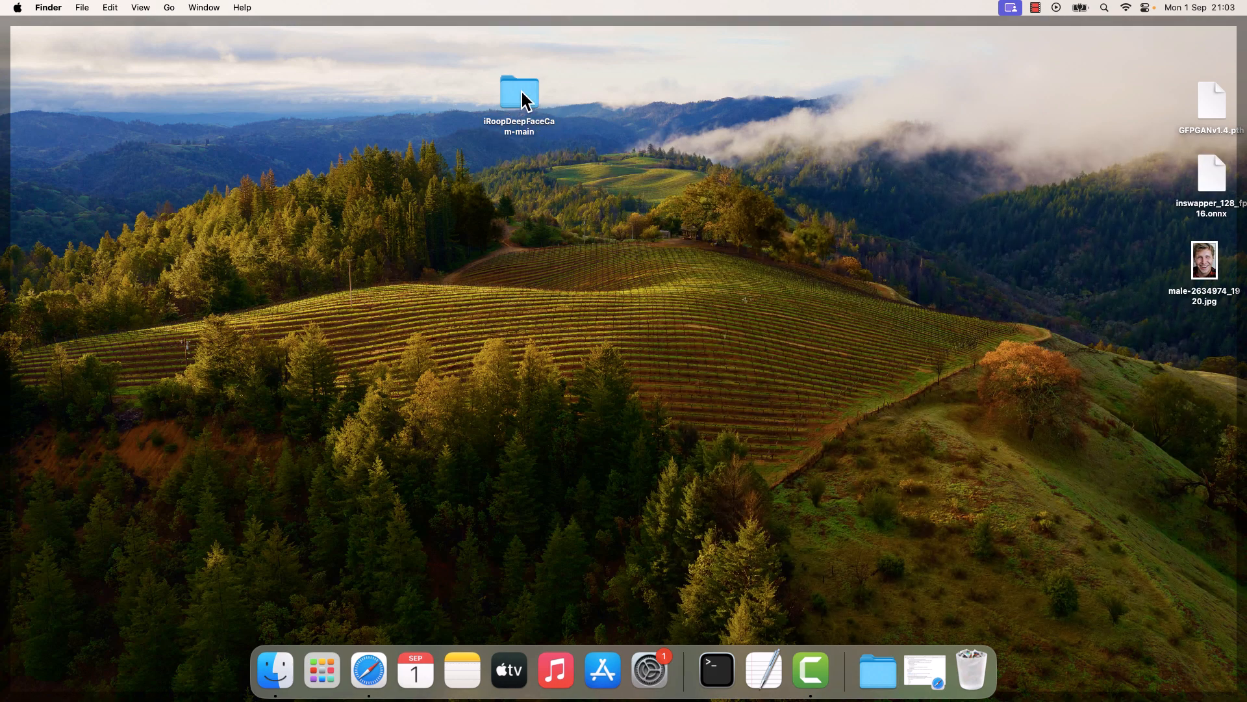
{"action": "double_click", "coordinate": [518, 91]}
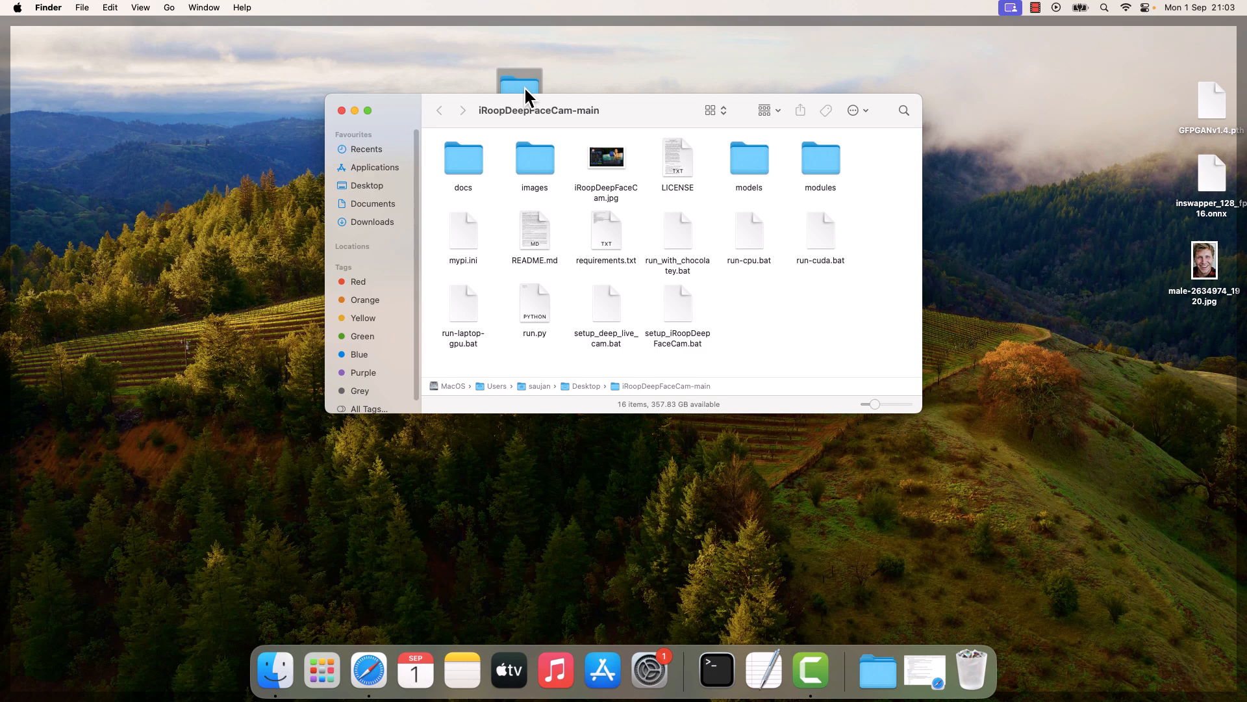
{"action": "mouse_move", "coordinate": [776, 185]}
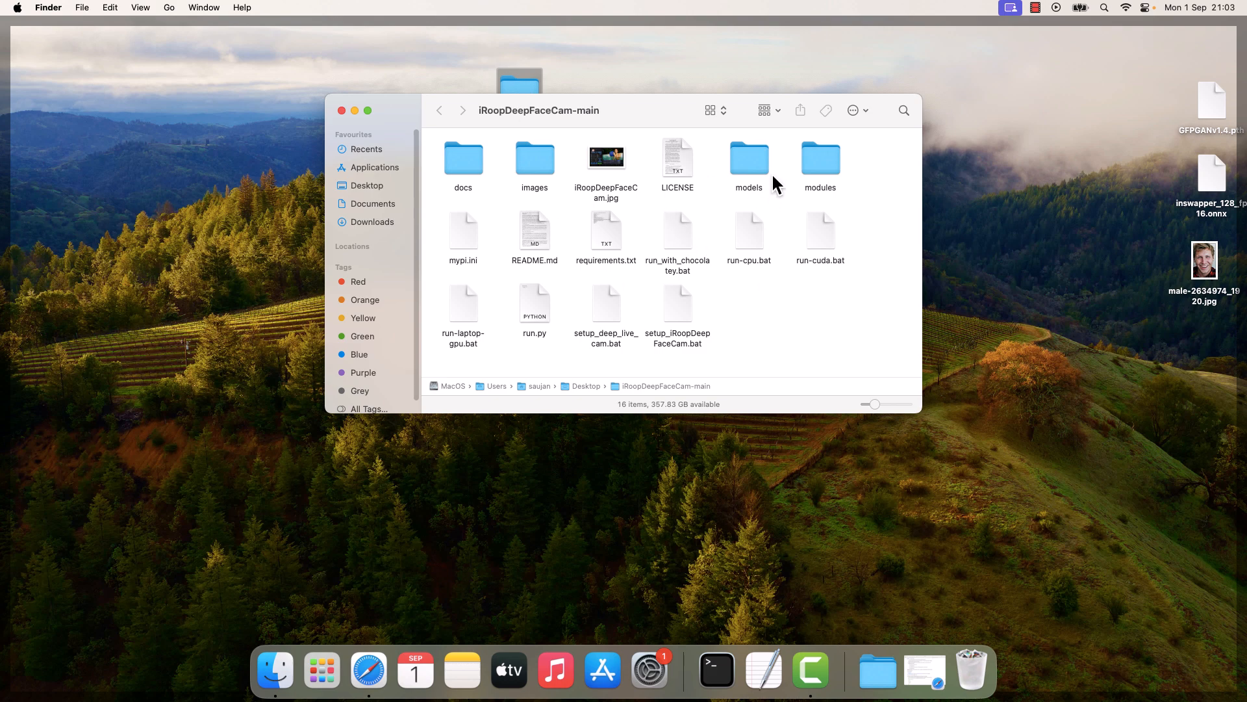
{"action": "double_click", "coordinate": [748, 157]}
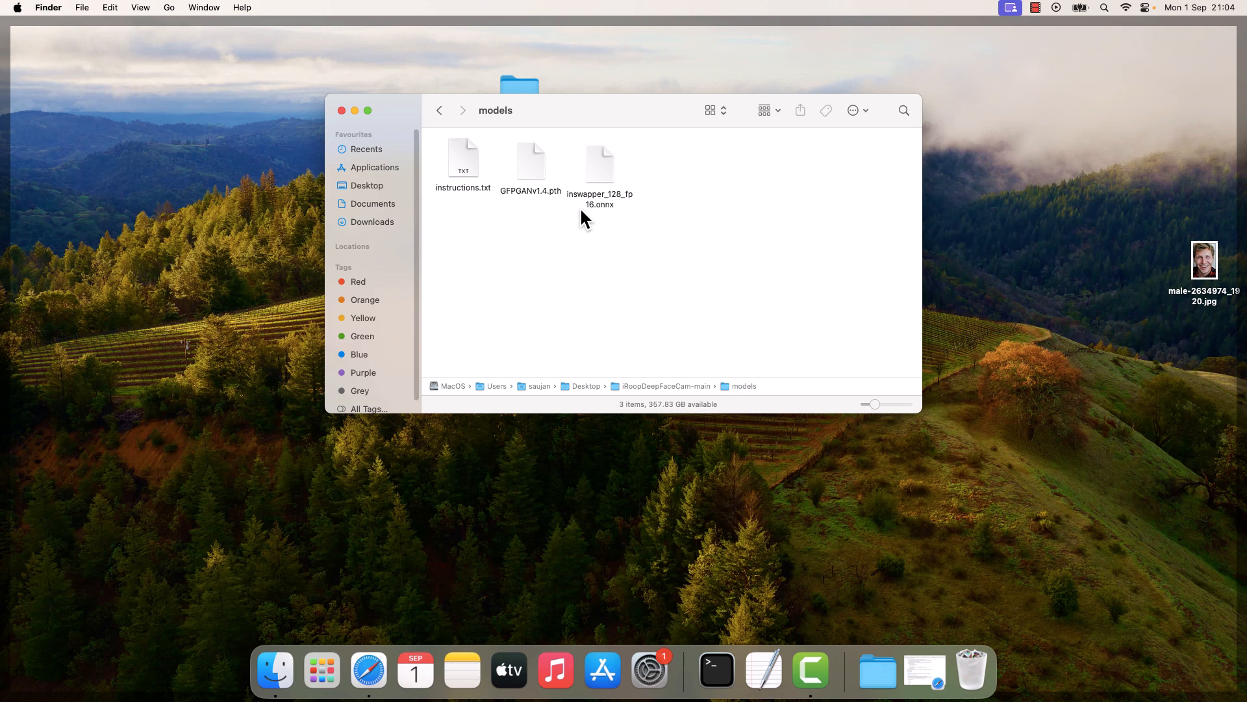
{"action": "left_click", "coordinate": [342, 111]}
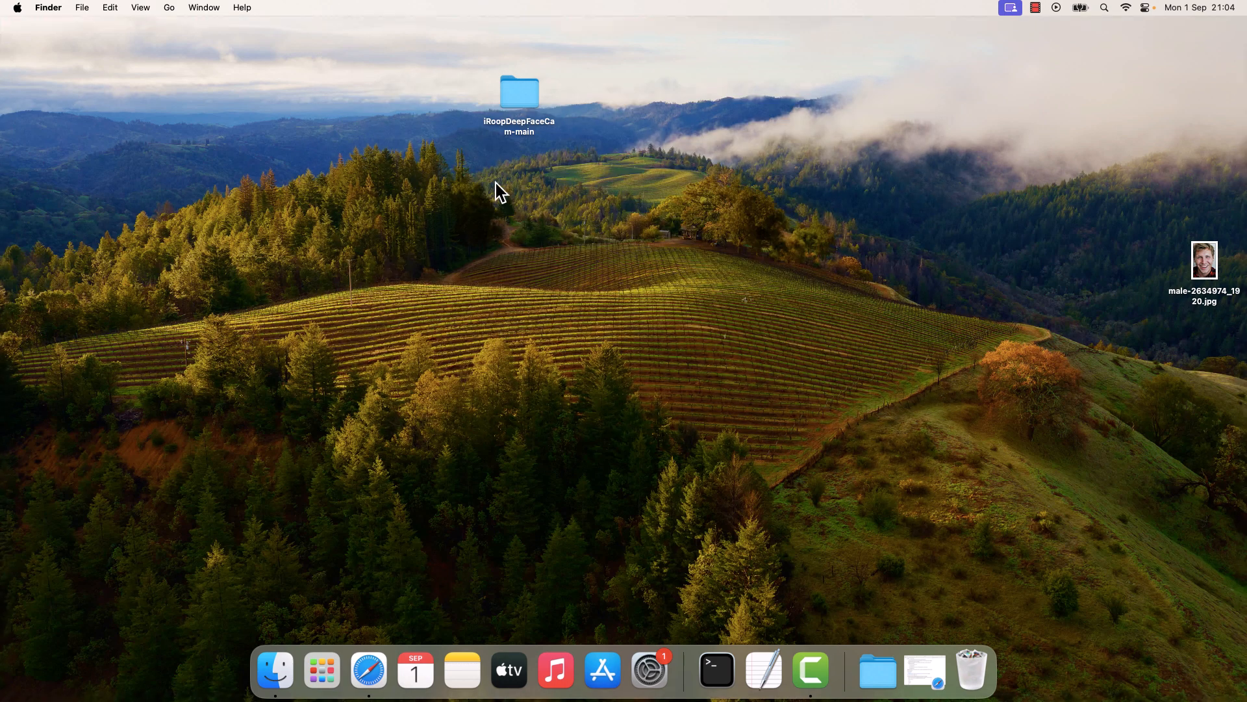
{"action": "mouse_move", "coordinate": [714, 666]}
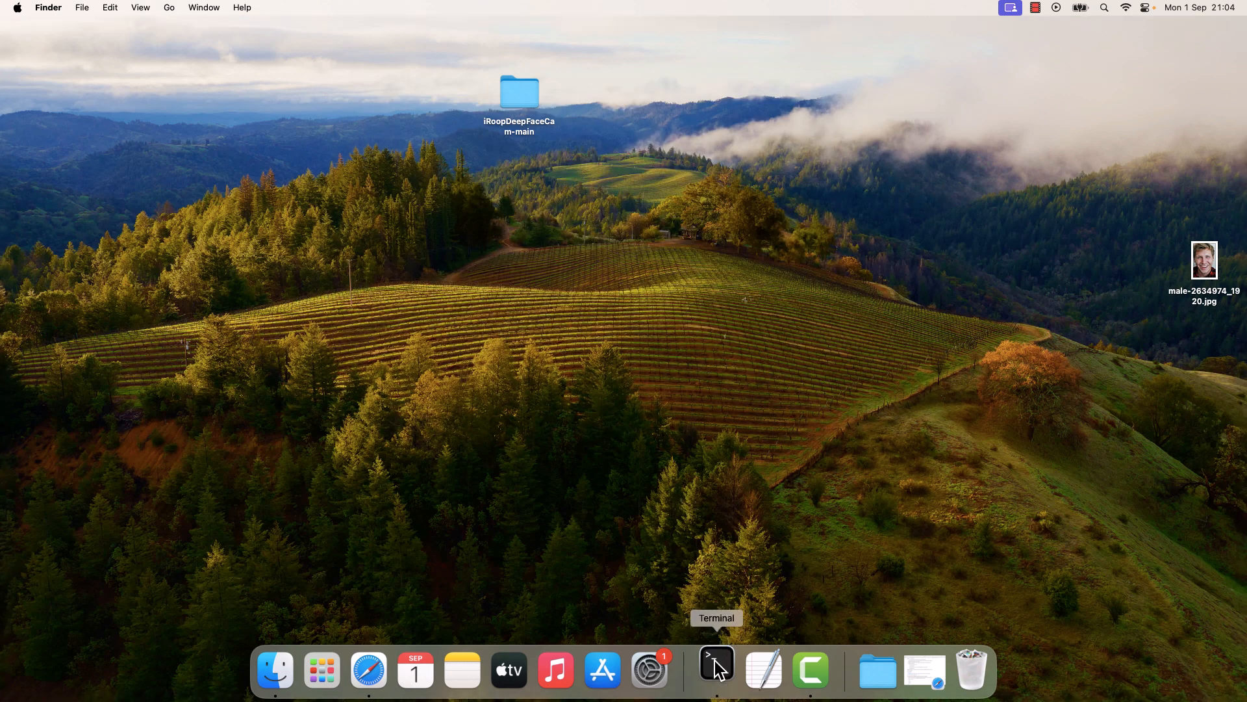
- In a new Terminal, run conda create --name iRoopDeepFaceCam python=3.10
{"action": "left_click", "coordinate": [714, 670]}
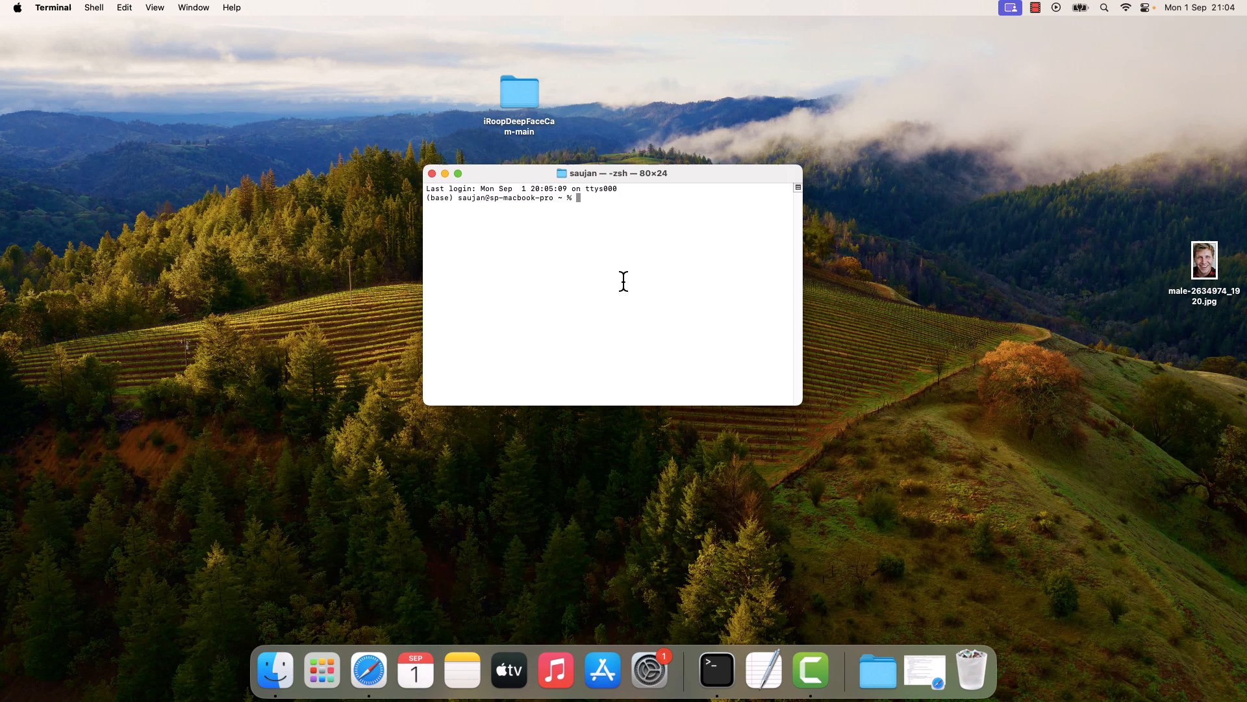
{"action": "type", "text": "conda crea"}
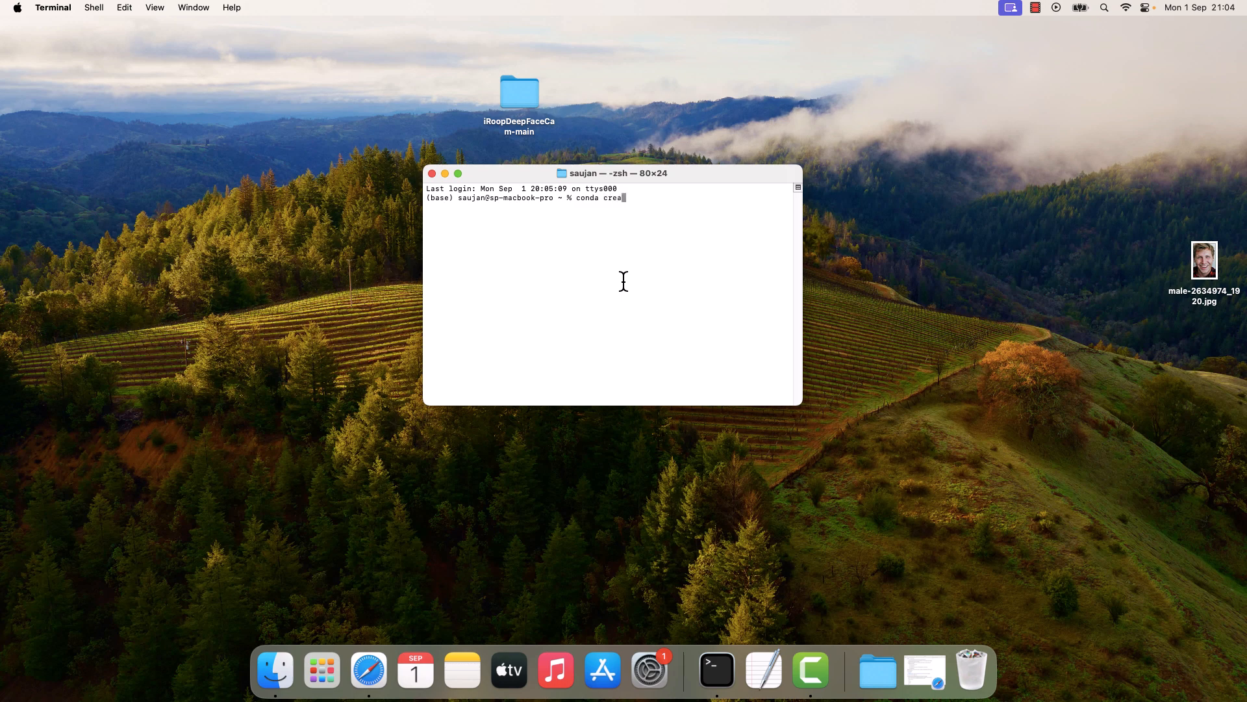
{"action": "type", "text": "te --name"}
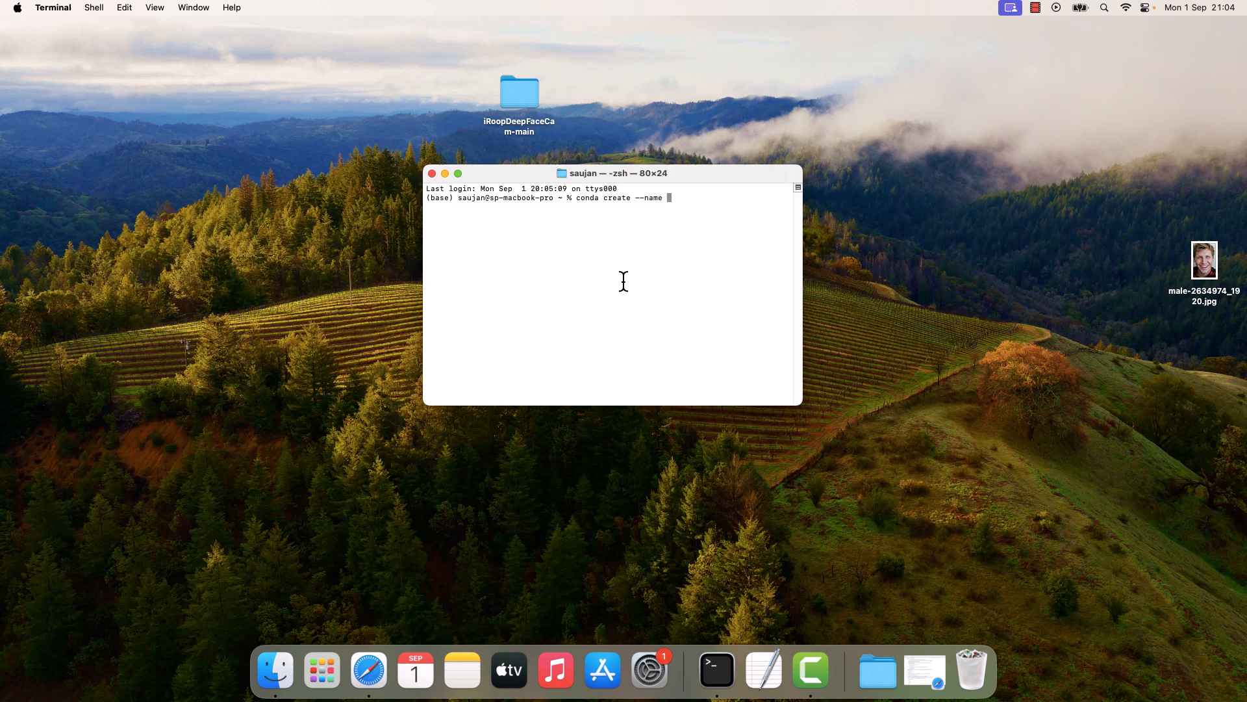
{"action": "type", "text": "iRoopDe"}
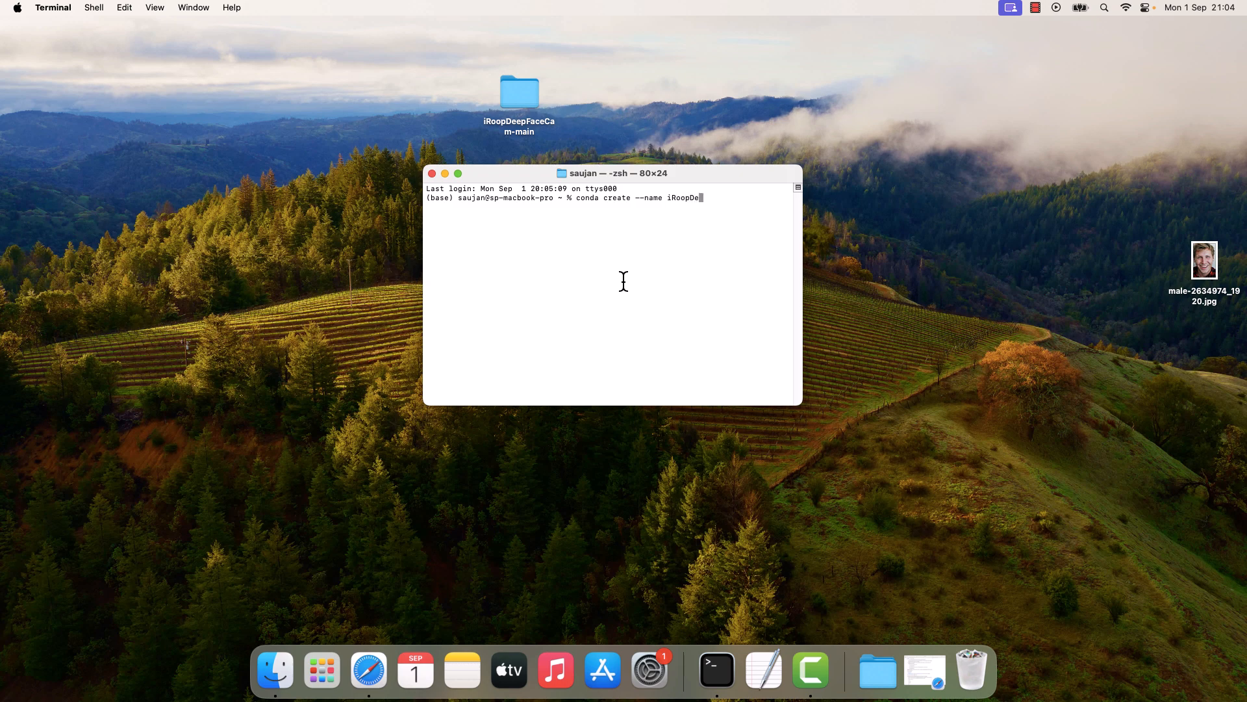
{"action": "type", "text": "epFaceCam"}
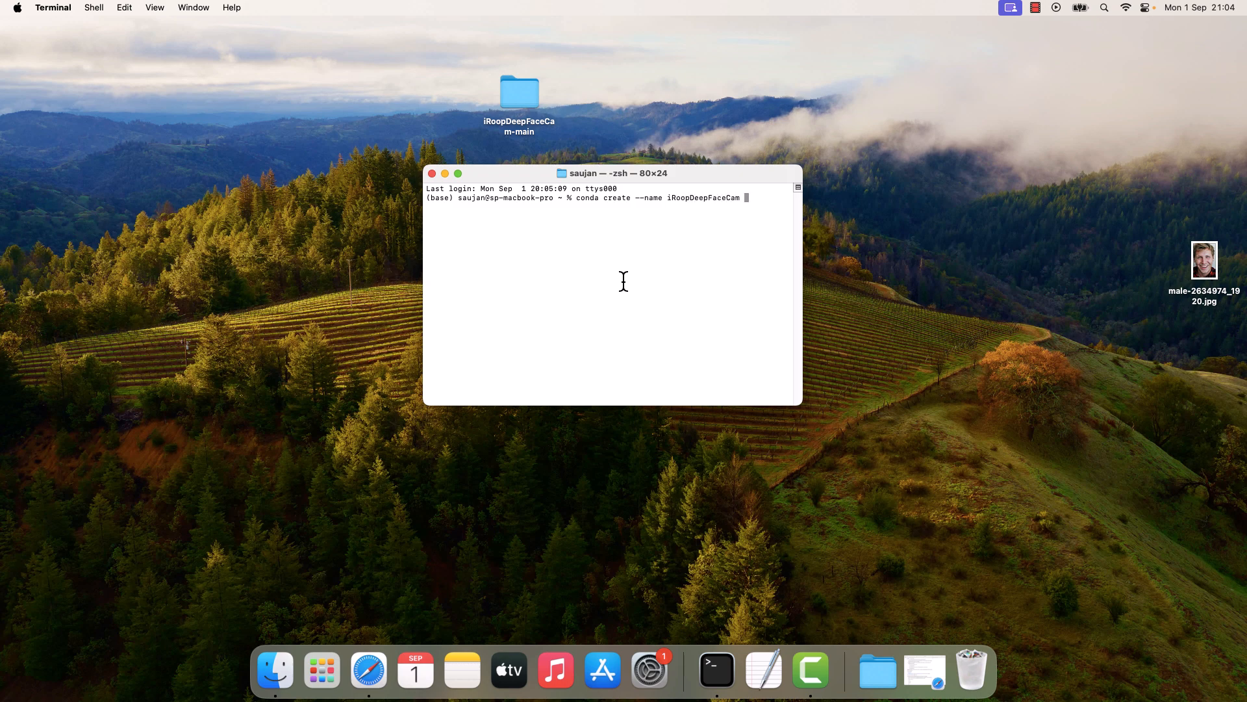
{"action": "type", "text": "python"}
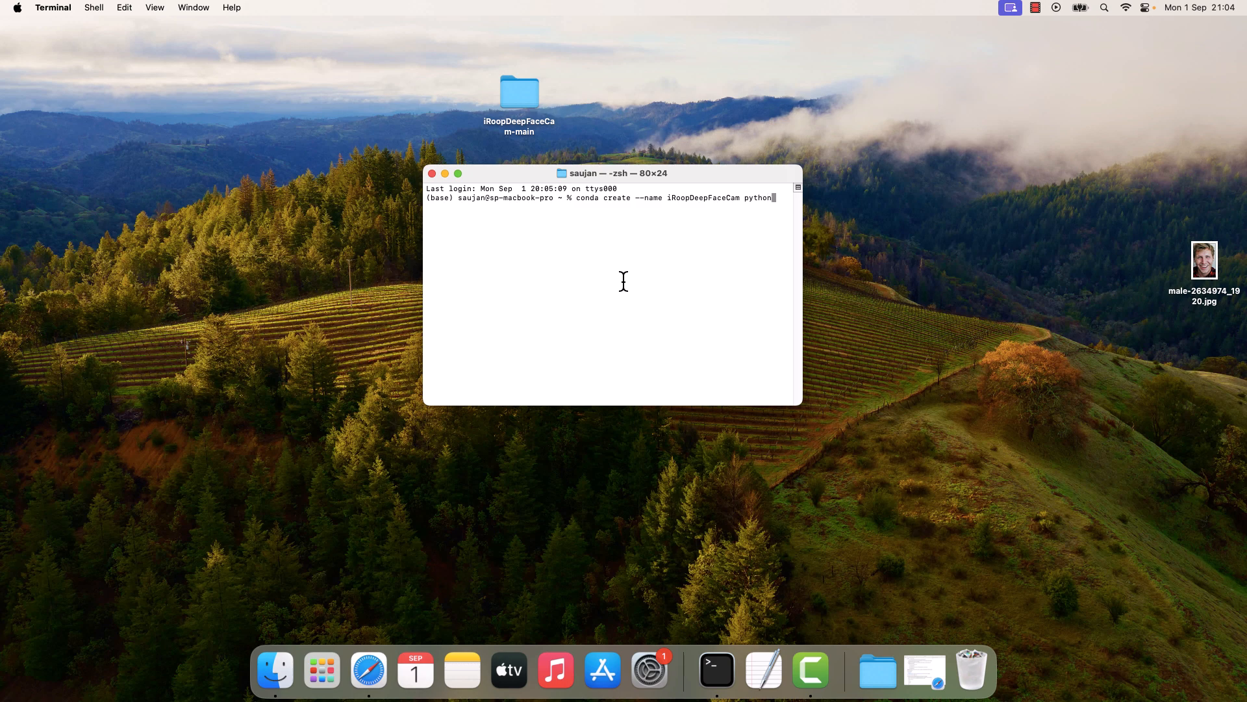
{"action": "type", "text": "=3.10"}
{"action": "type", "text": "y"}
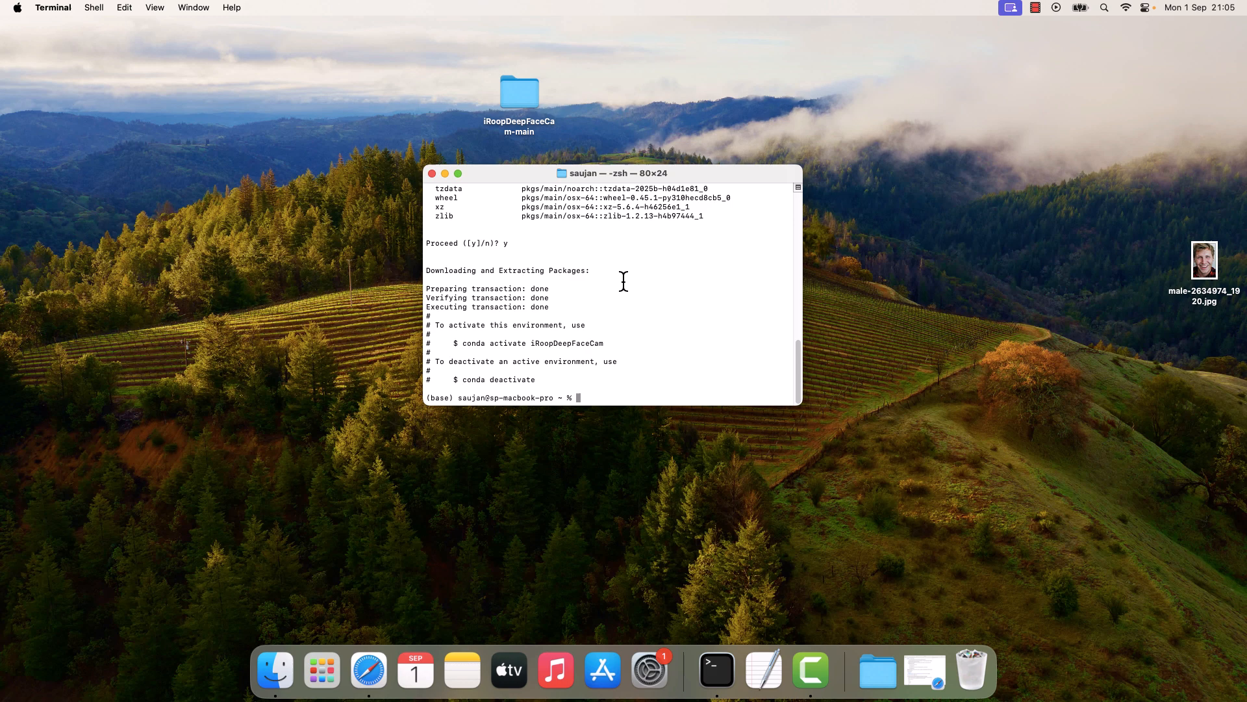
- Activate the iRoopDeepFaceCam environment and cd into Desktop/iRoopDeepFaceCam-main
{"action": "type", "text": "conda"}
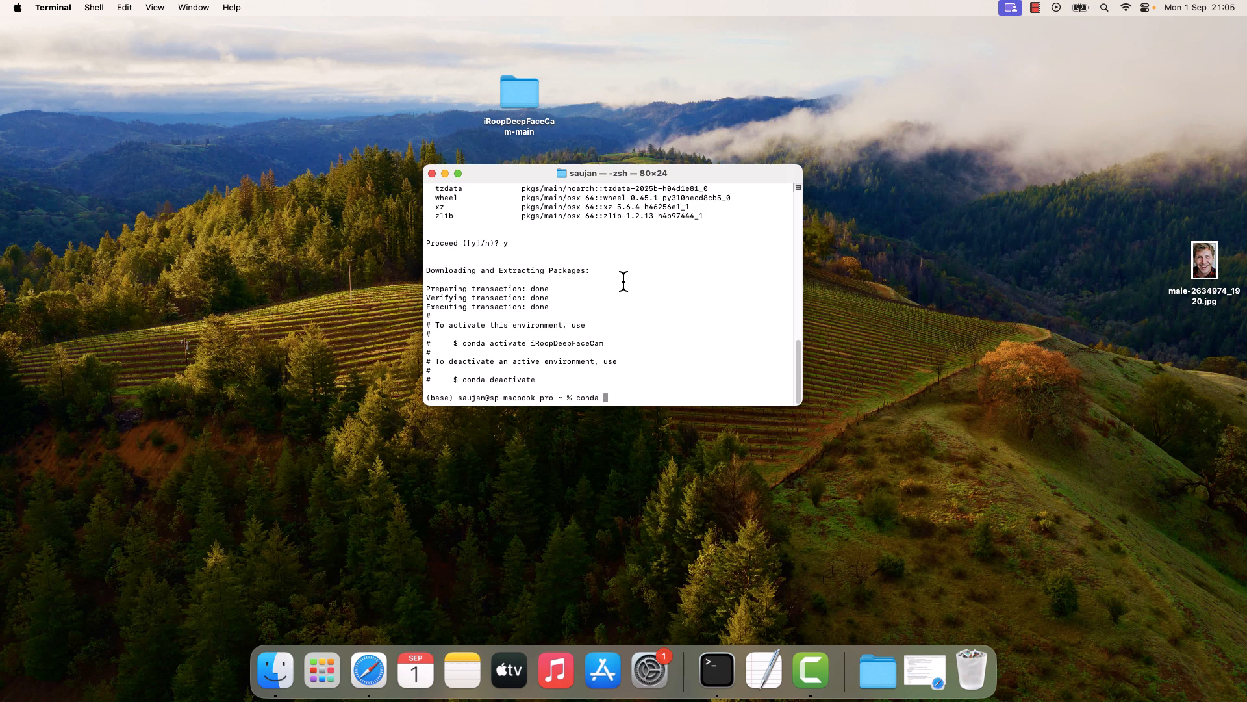
{"action": "type", "text": "activate"}
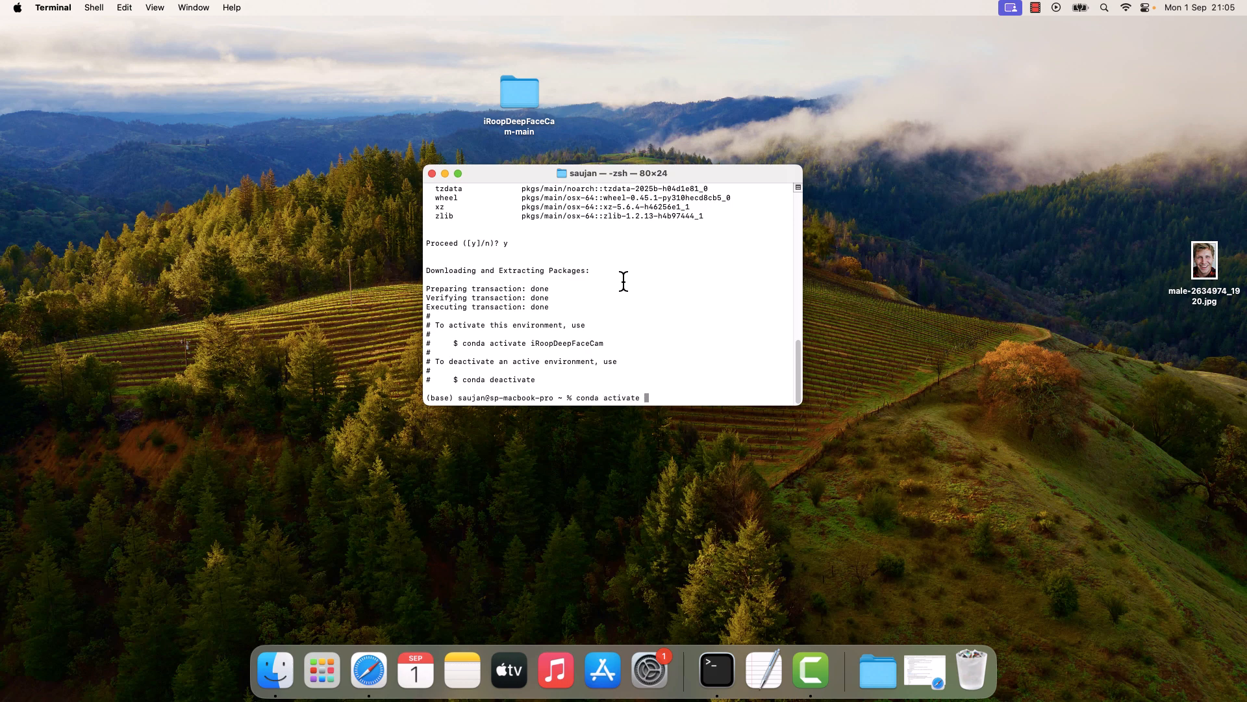
{"action": "type", "text": "iRoopDeepFaceCam"}
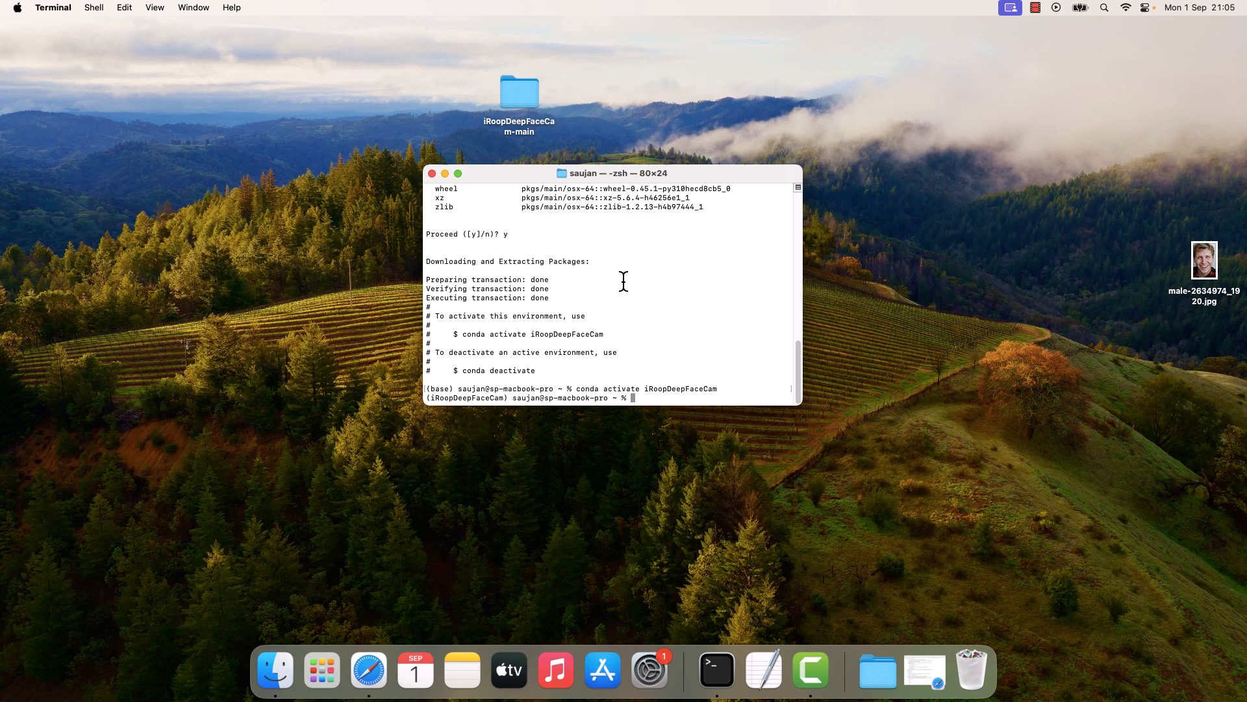
{"action": "mouse_move", "coordinate": [442, 381]}
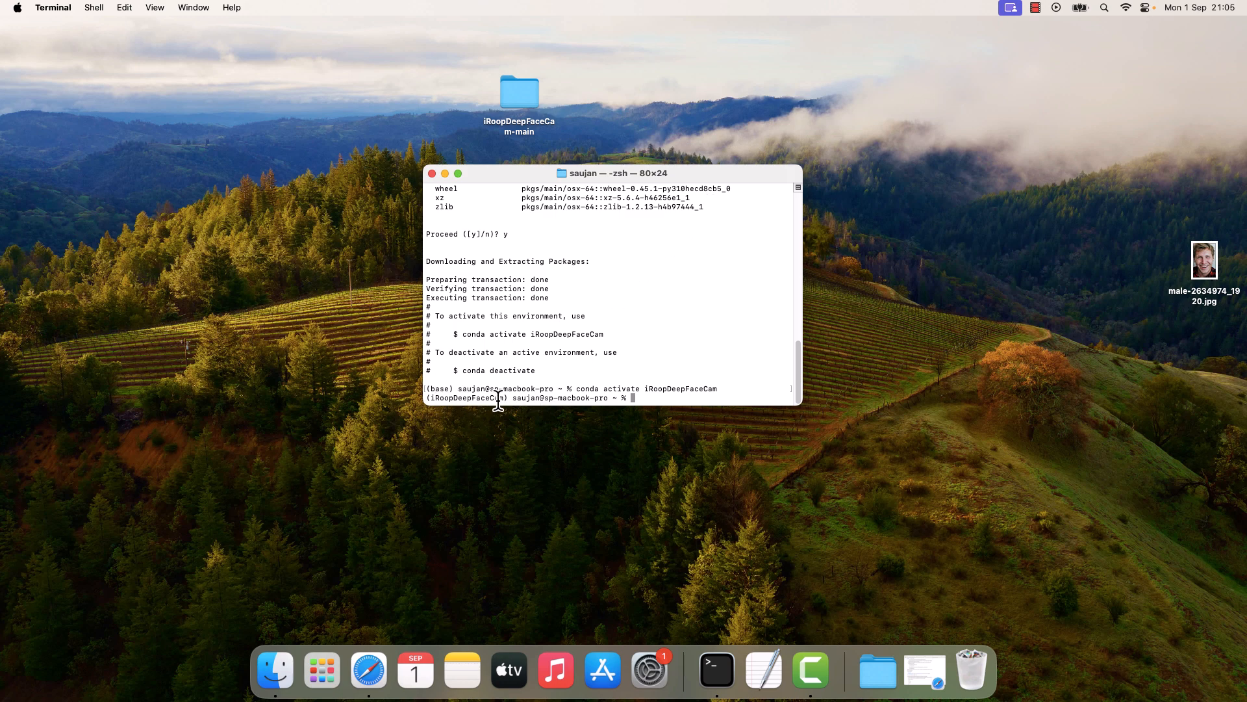
{"action": "mouse_move", "coordinate": [643, 304]}
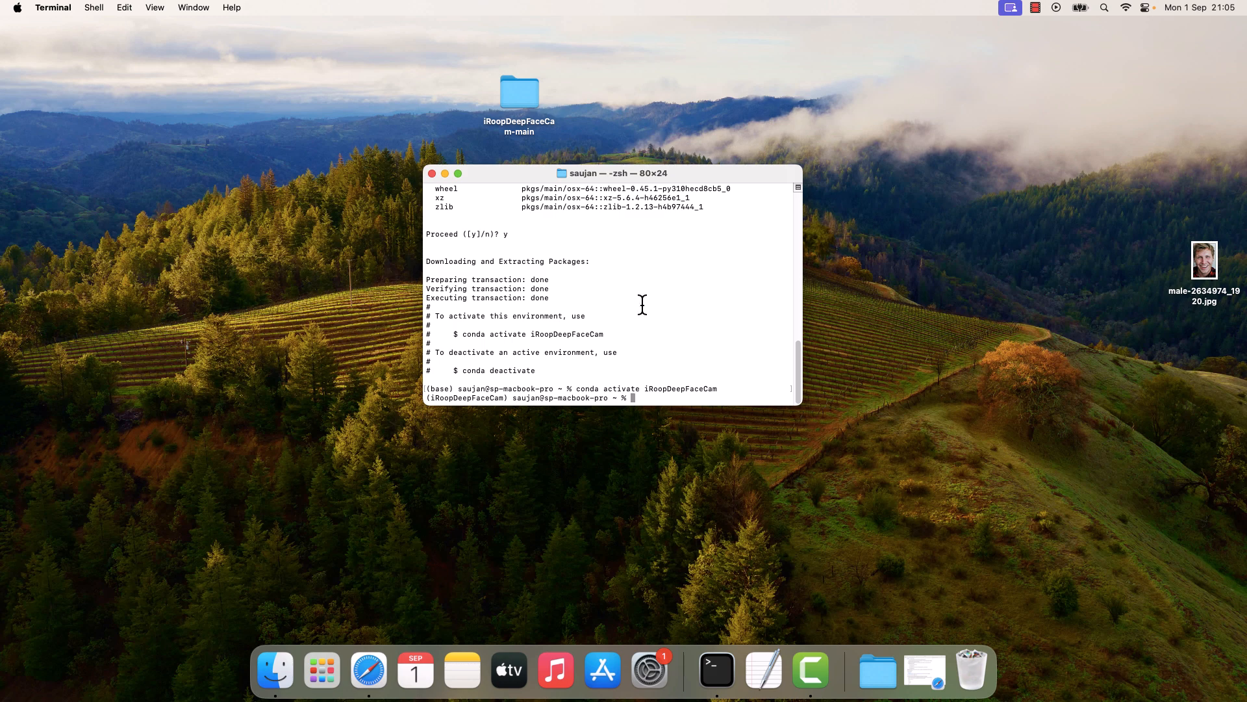
{"action": "mouse_move", "coordinate": [662, 397]}
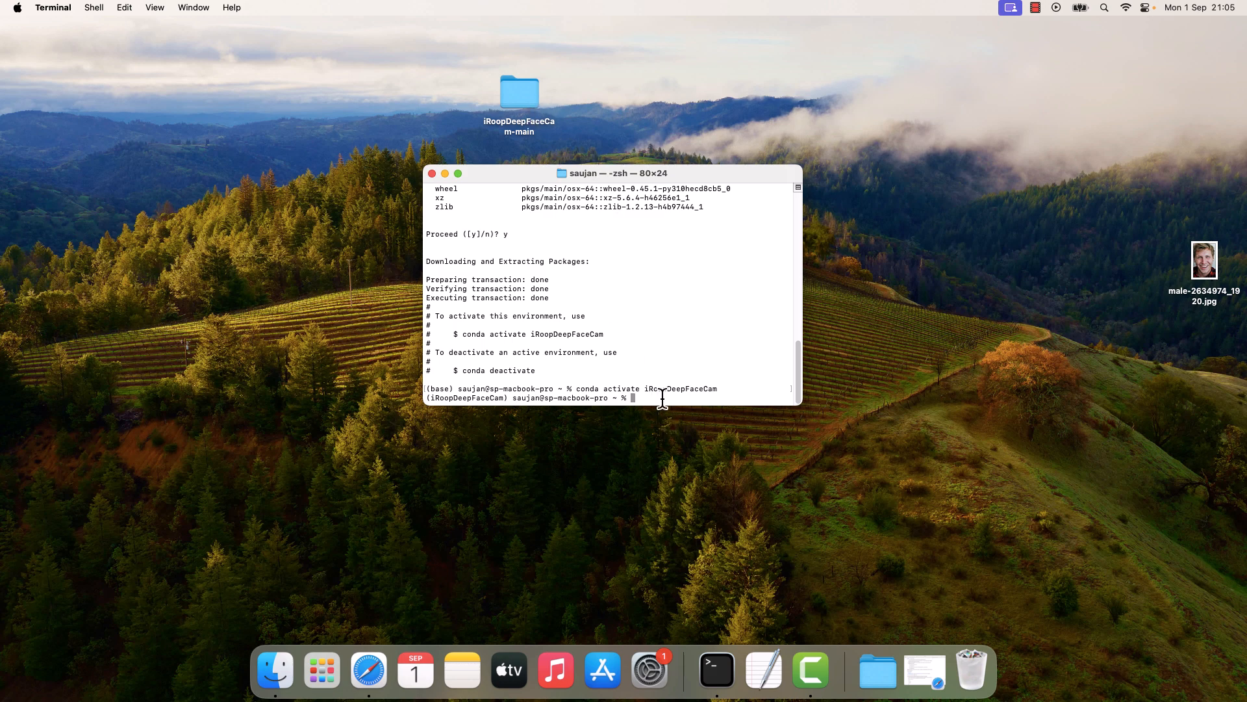
{"action": "type", "text": "cd"}
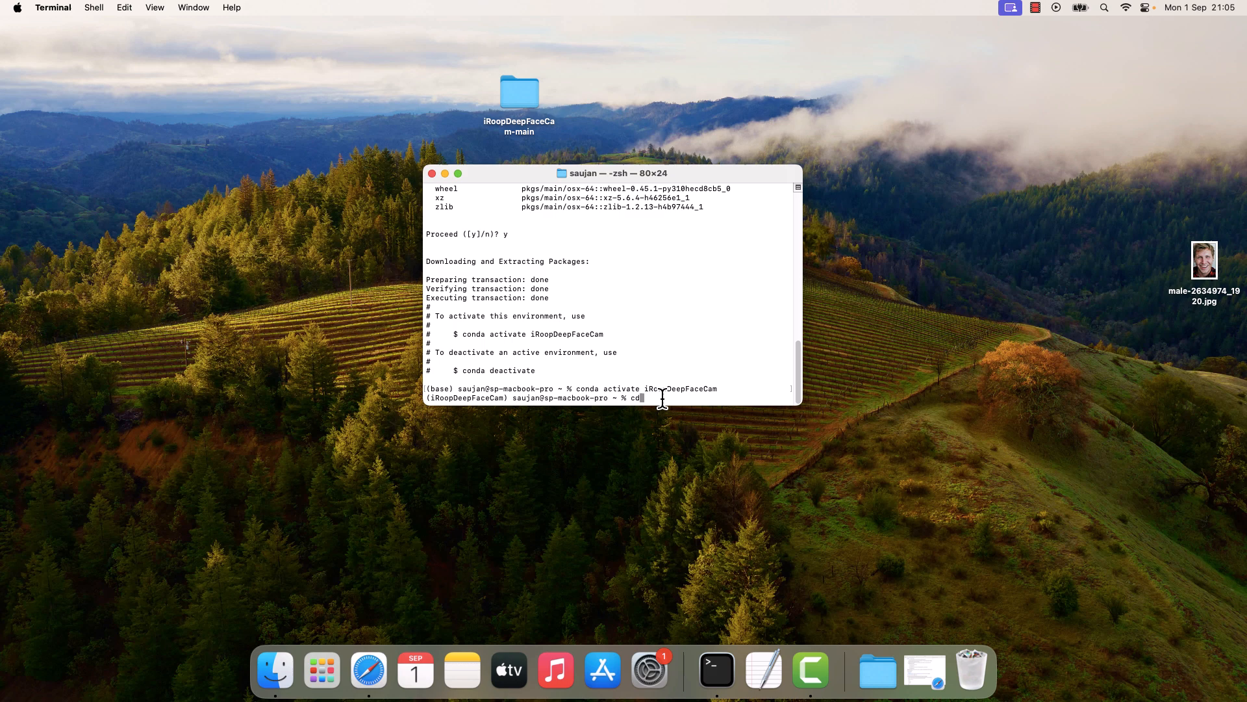
{"action": "type", "text": "iR"}
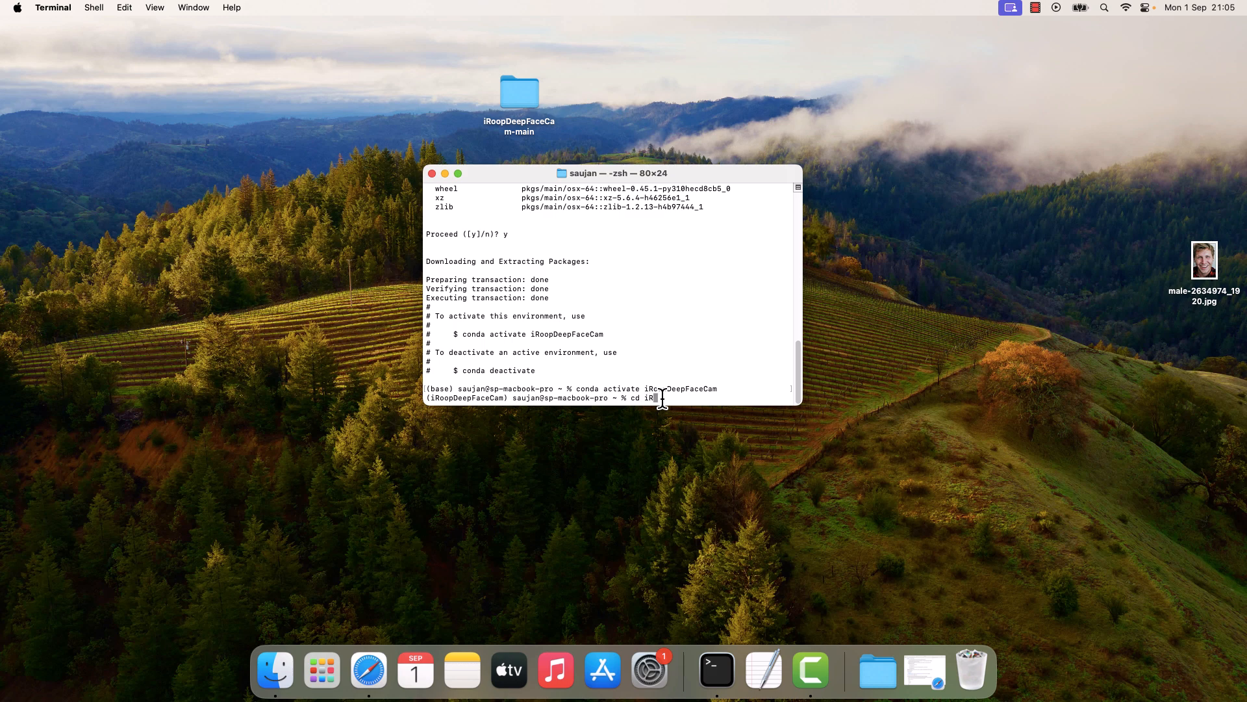
{"action": "type", "text": "Desktop"}
{"action": "type", "text": "cd i"}
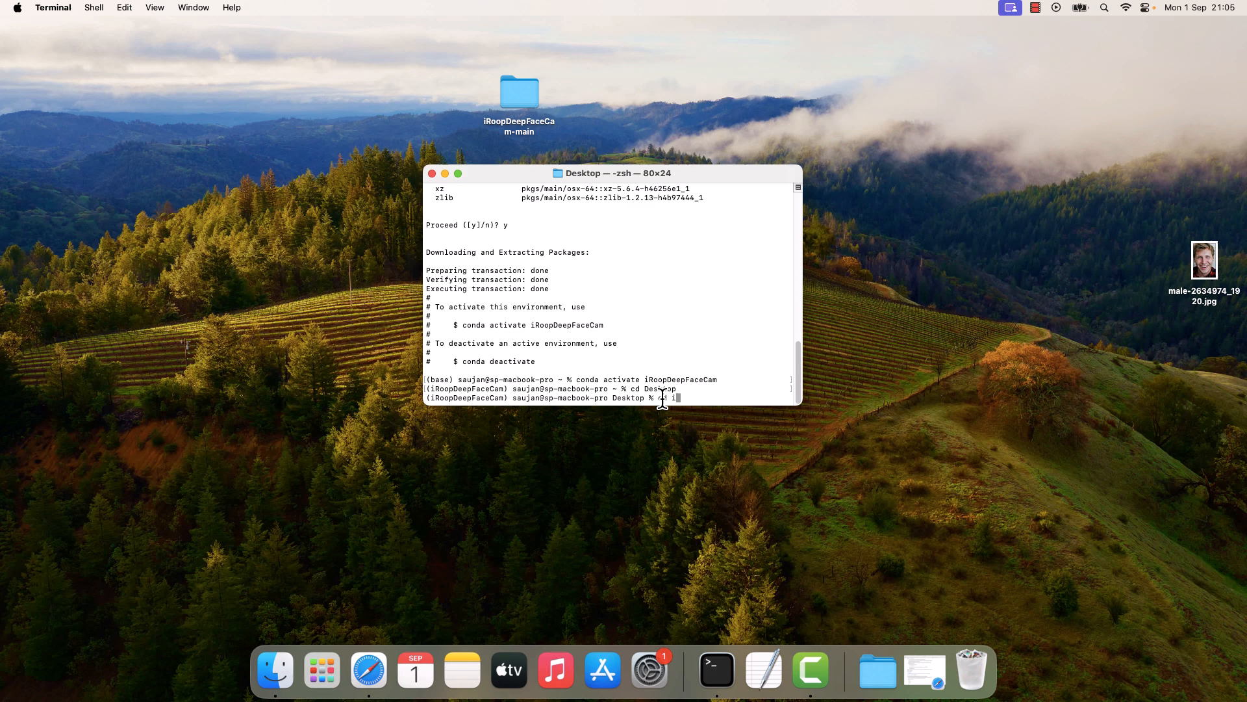
{"action": "type", "text": "RoopDeepFaceCam-main"}
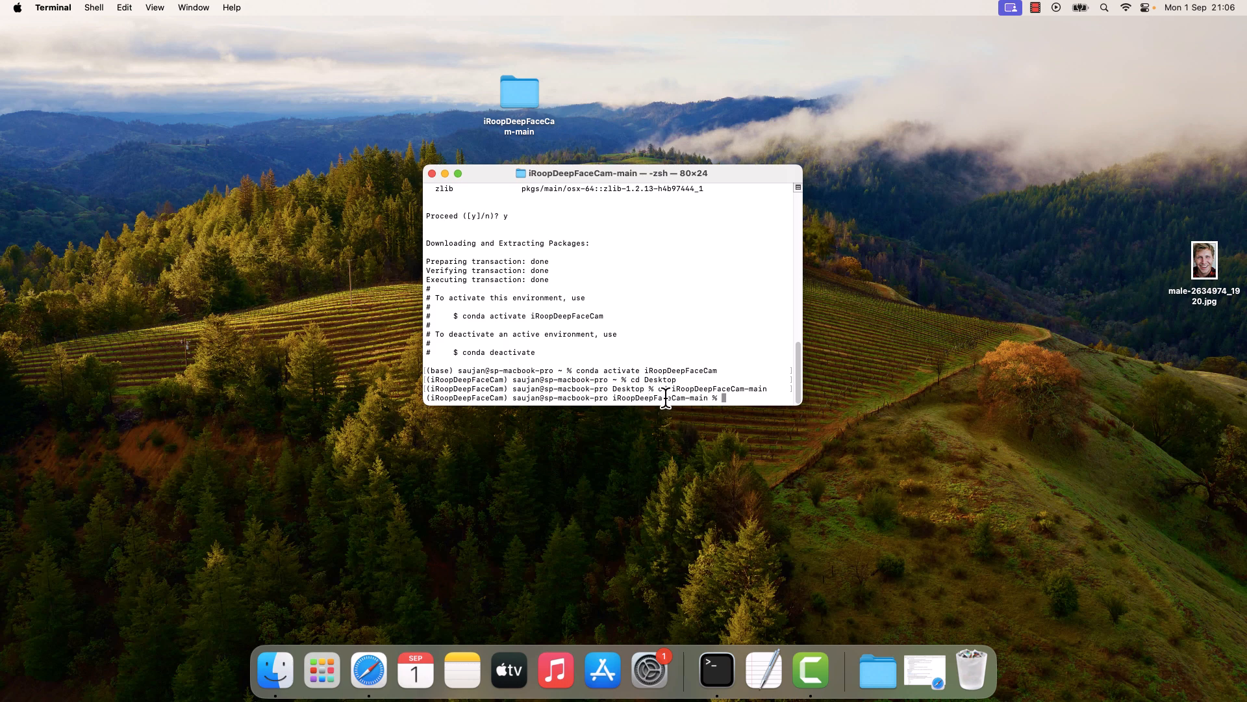
{"action": "mouse_move", "coordinate": [667, 302]}
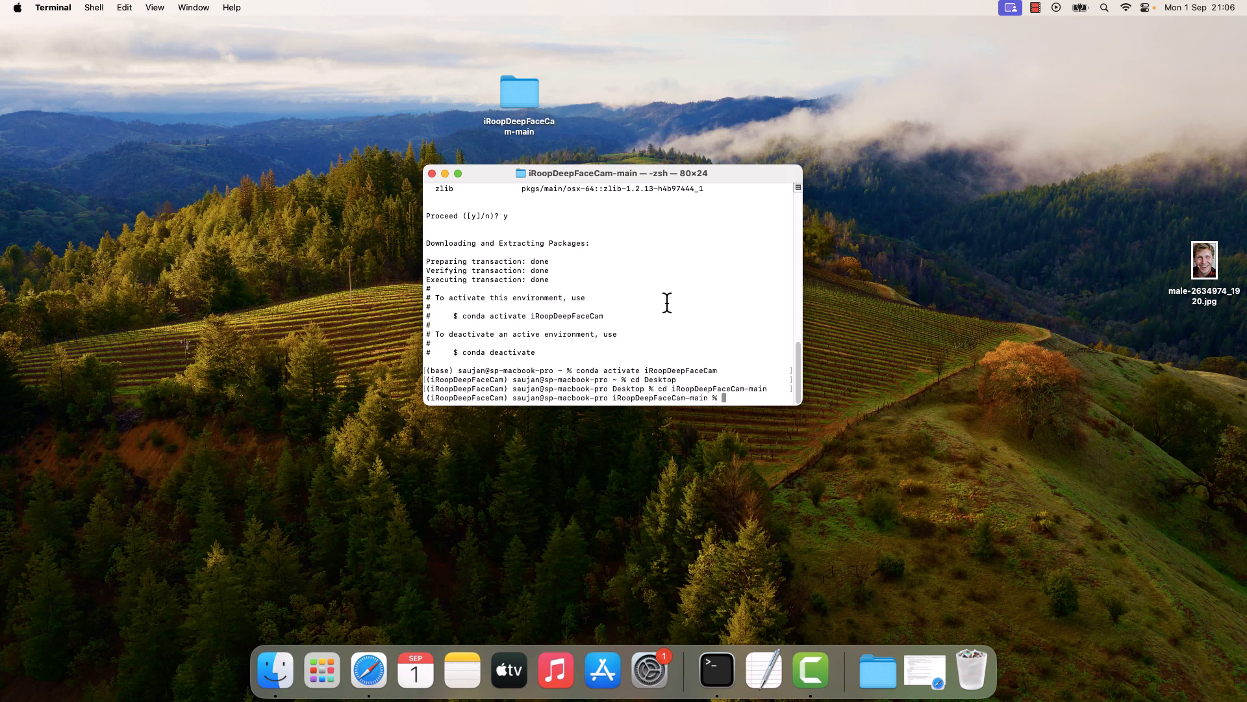
- Run pip install -r requirements.txt to install torch, tensorflow, opencv-python and the rest
{"action": "type", "text": "pip ins"}
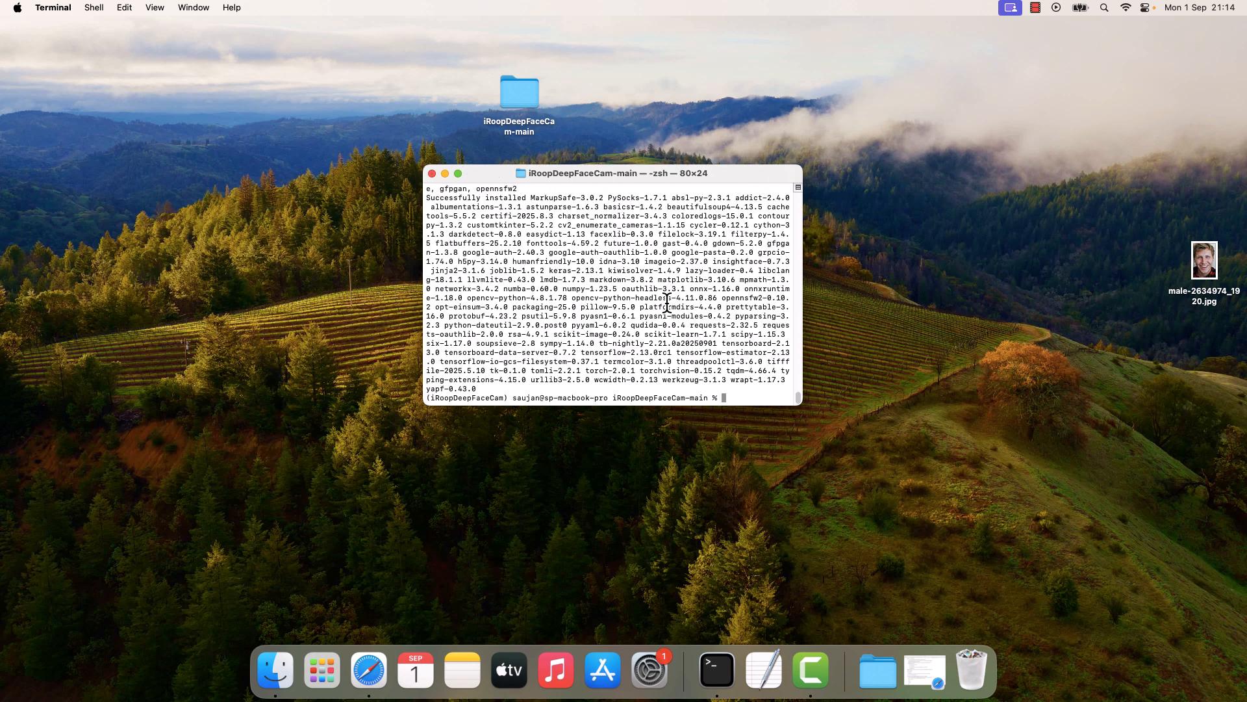
{"action": "type", "text": "c"}
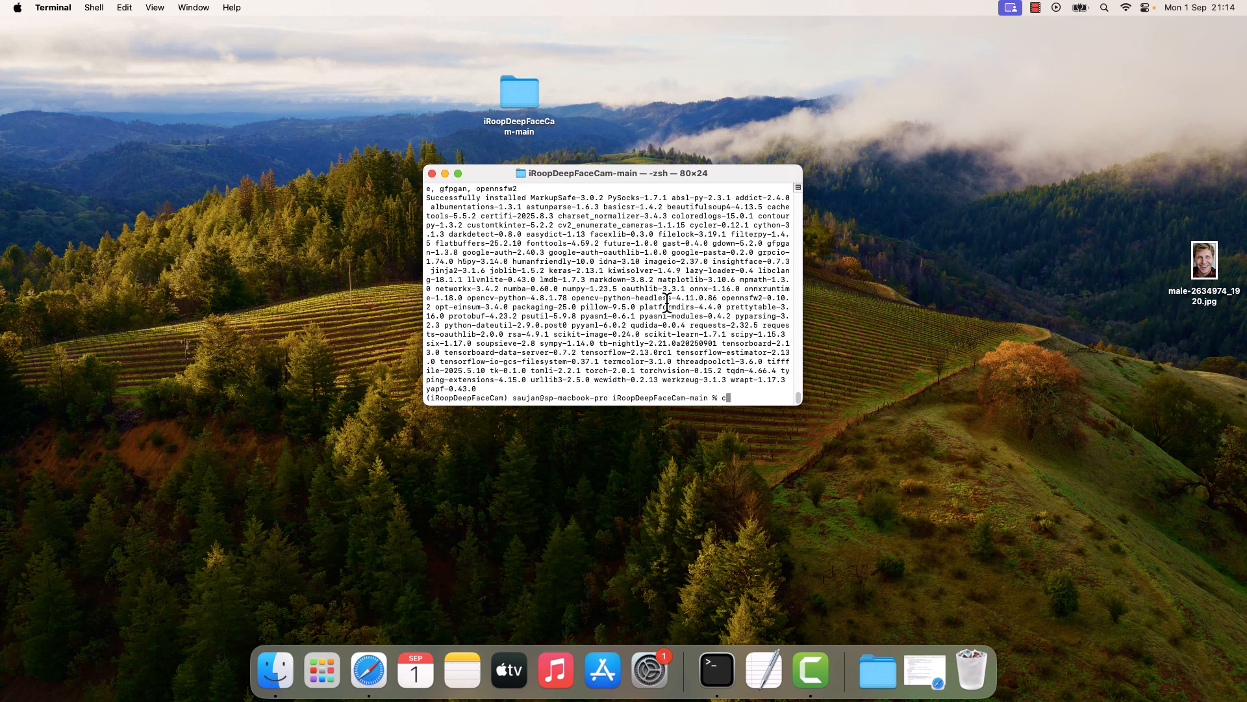
- Run conda install ffmpeg and confirm with y until the transaction completes
{"action": "type", "text": "onda install"}
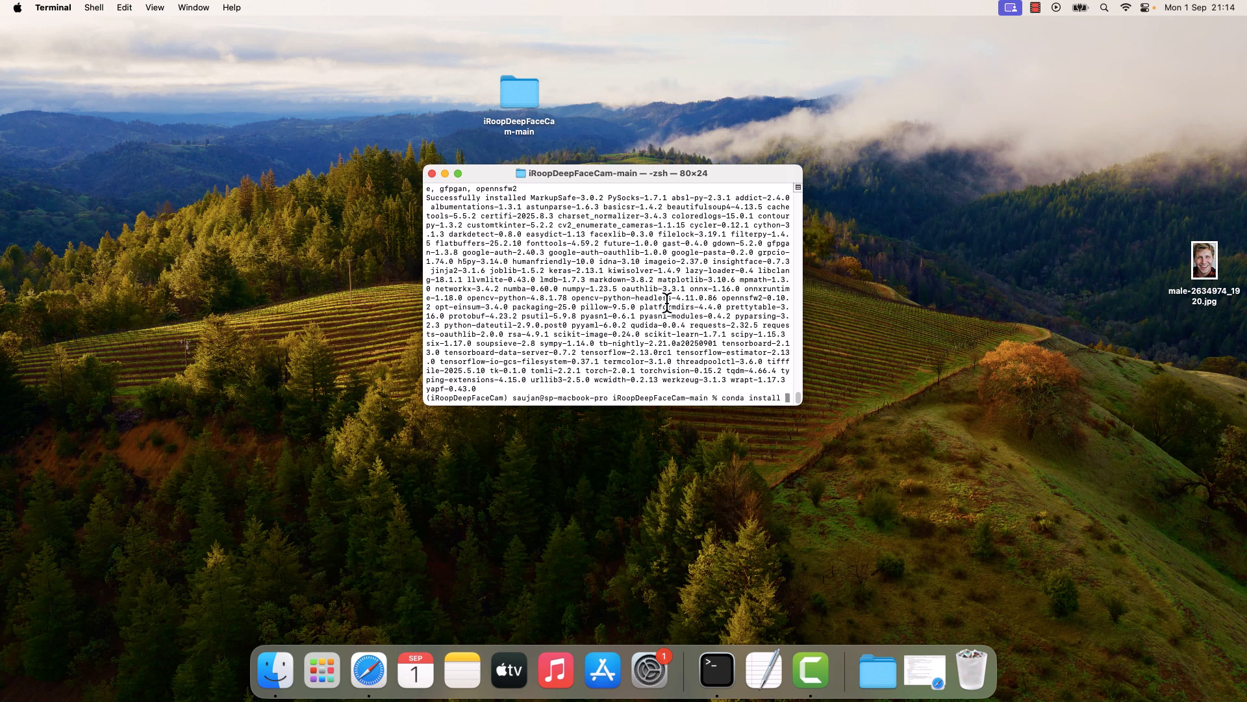
{"action": "type", "text": "ffmpeg"}
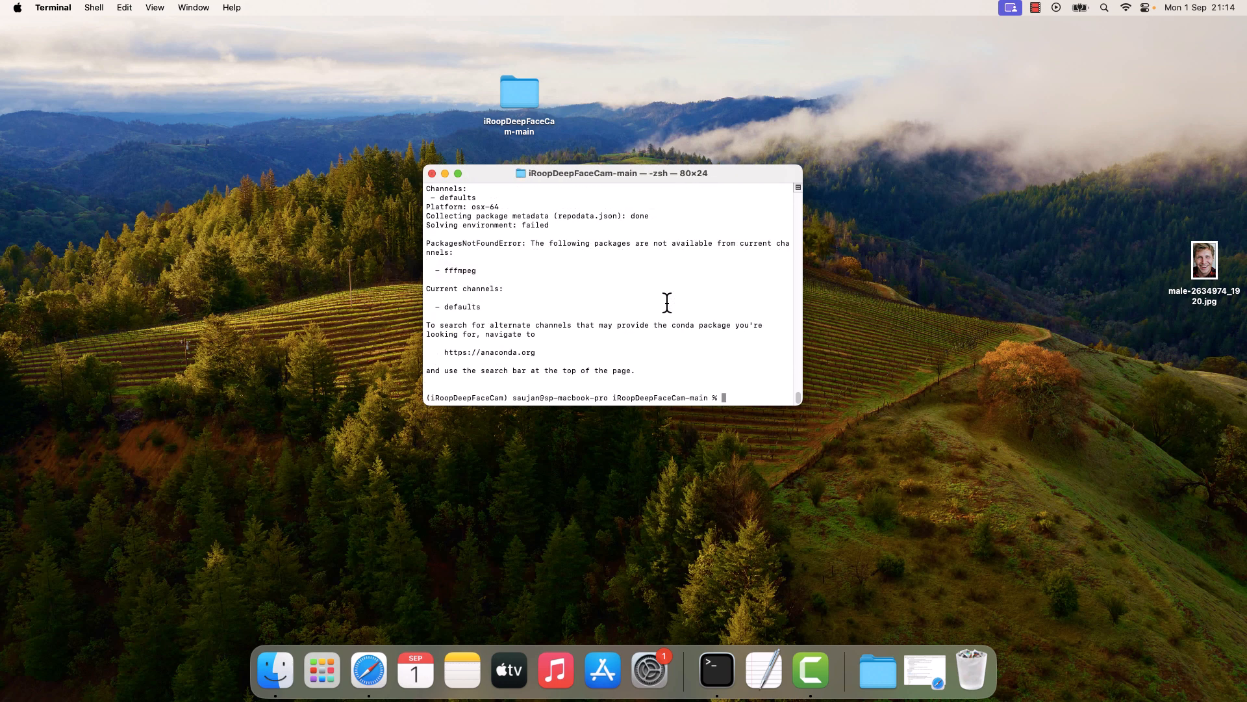
{"action": "type", "text": "conda install f"}
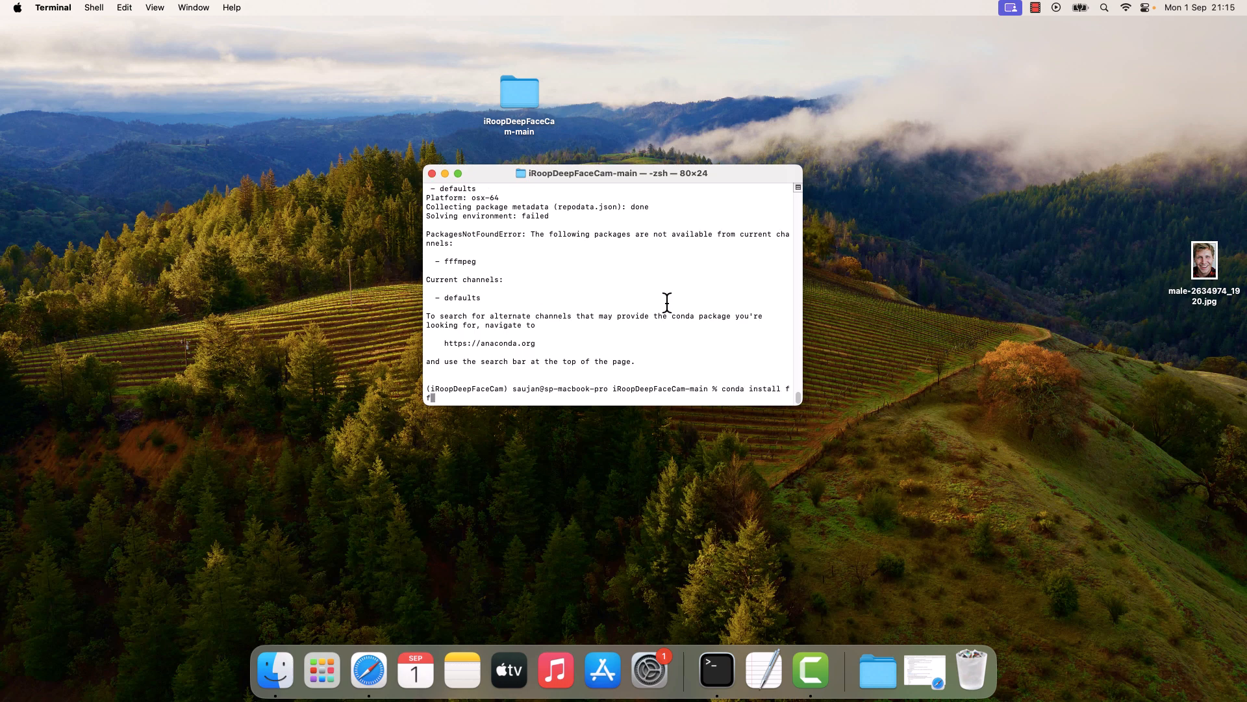
{"action": "type", "text": "fmpeg"}
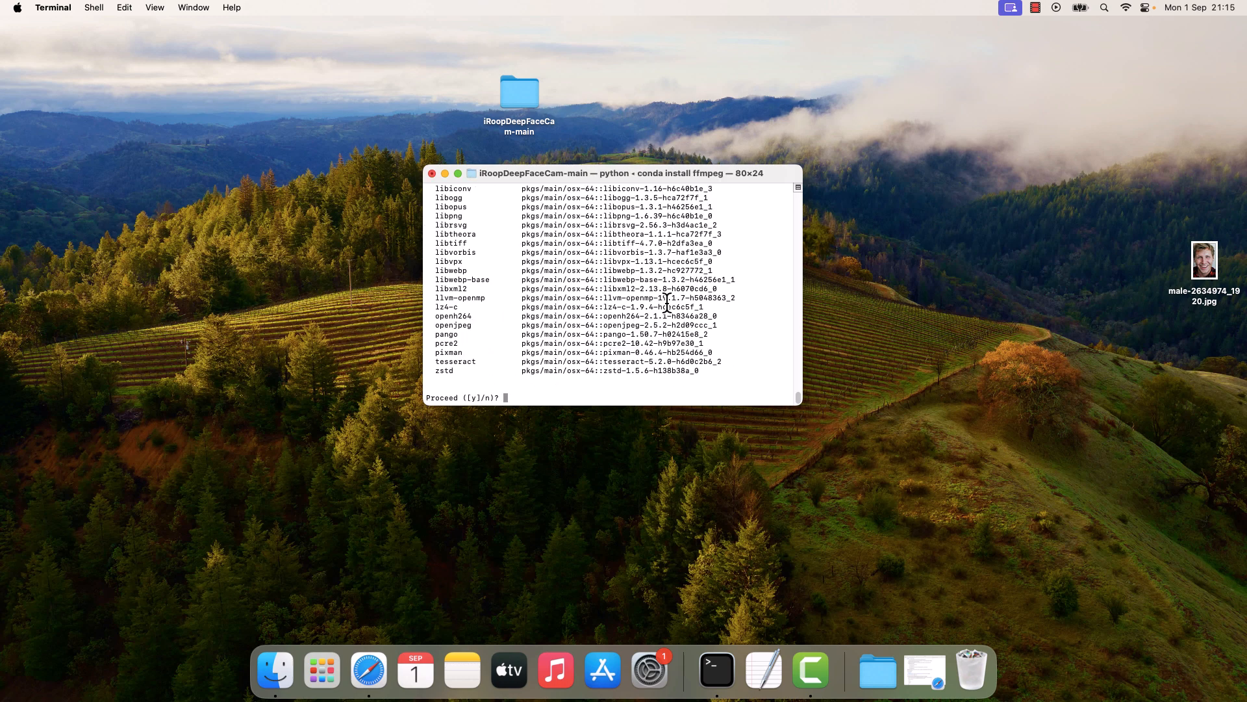
{"action": "type", "text": "y"}
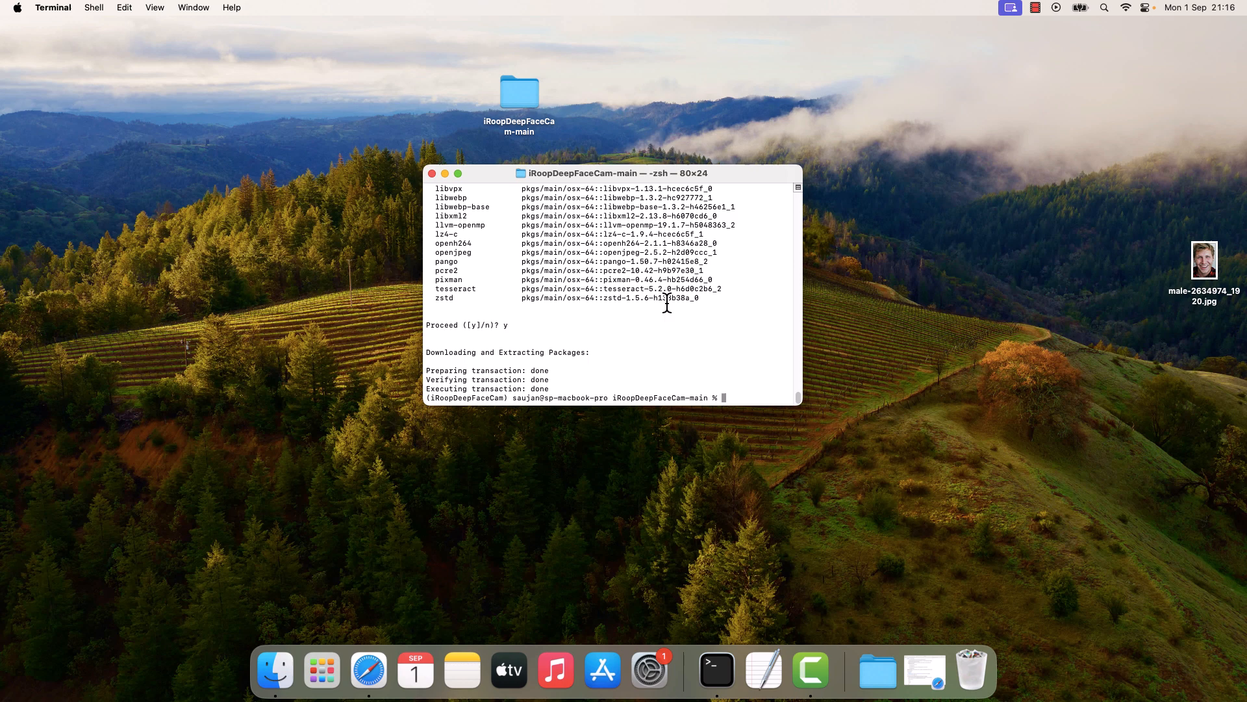
{"action": "type", "text": "p"}
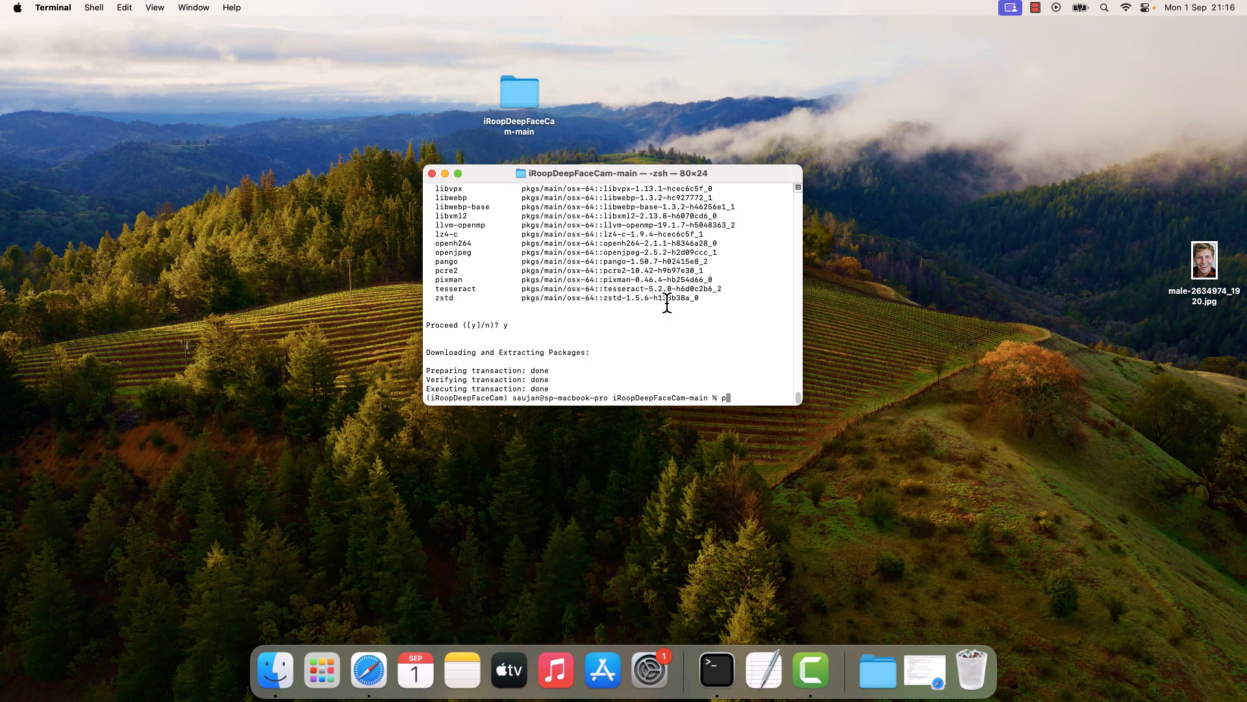
- Run pip install onnxruntime (already satisfied), then start the app with python run.py
{"action": "type", "text": "ip install"}
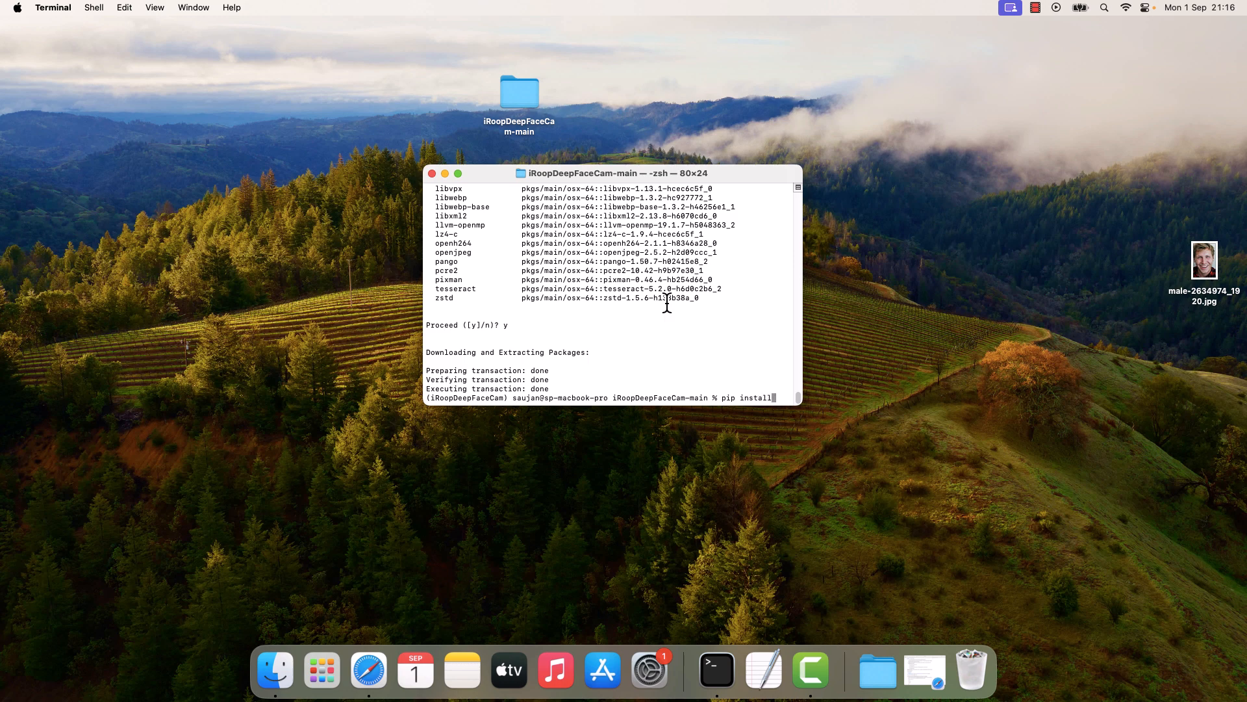
{"action": "type", "text": "onnxruntime"}
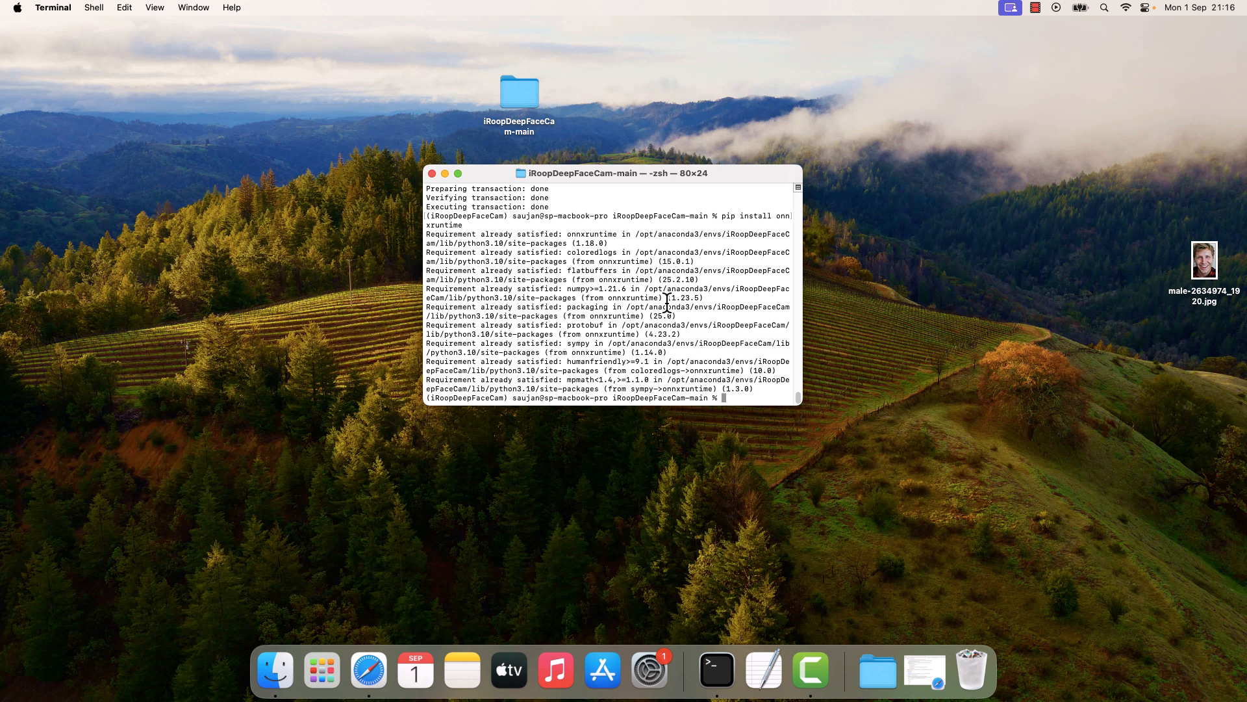
{"action": "type", "text": "pytho"}
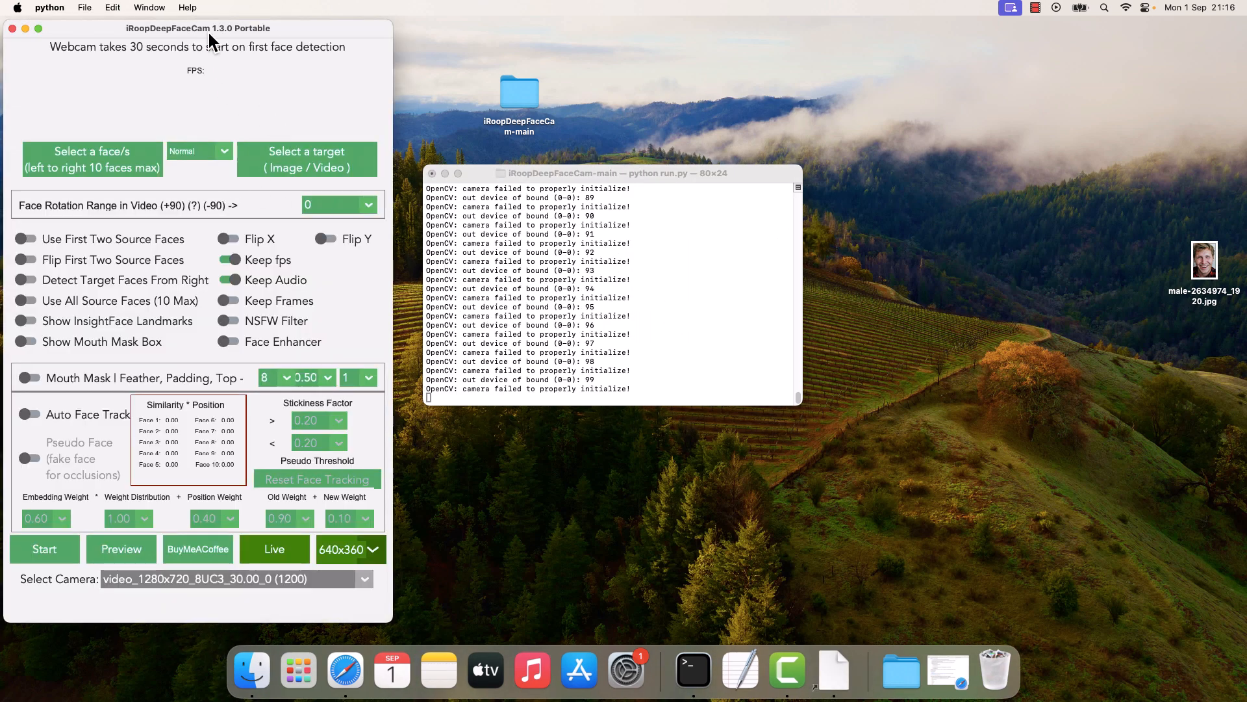
- Move the app window right, preview the male portrait JPG, and return to the app
{"action": "left_click_drag", "start_coordinate": [197, 27], "coordinate": [266, 34]}
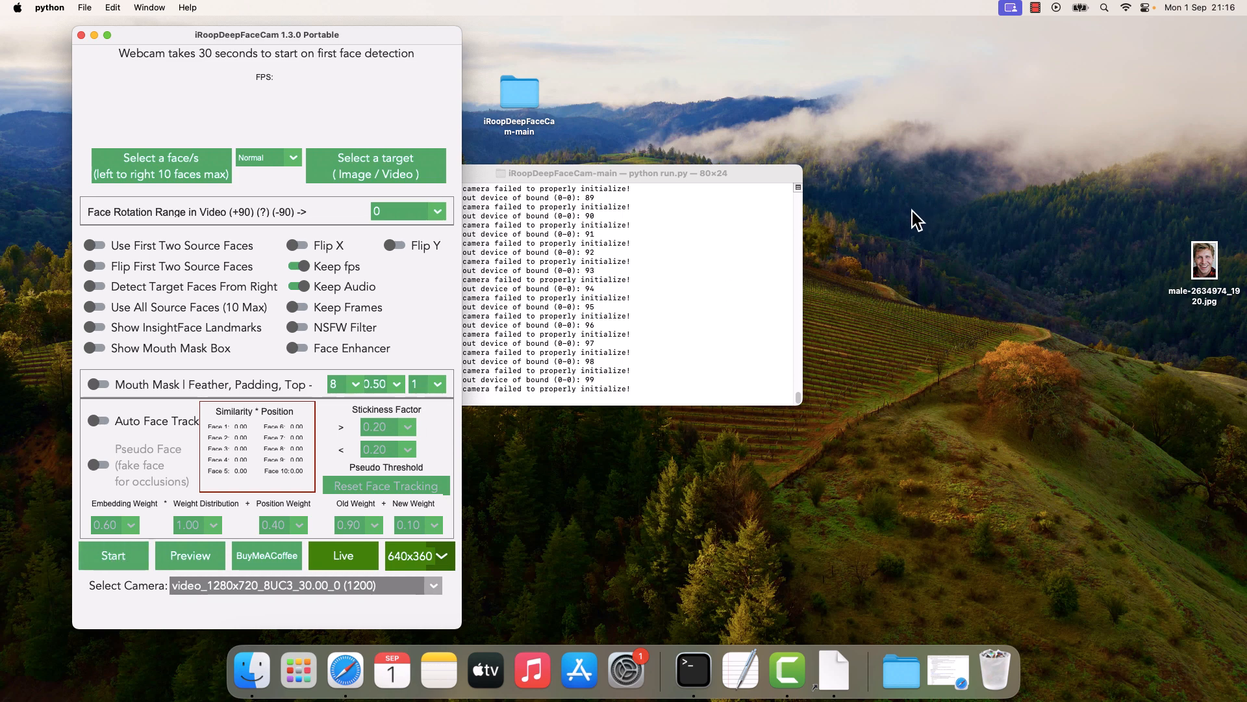
{"action": "left_click", "coordinate": [1203, 263]}
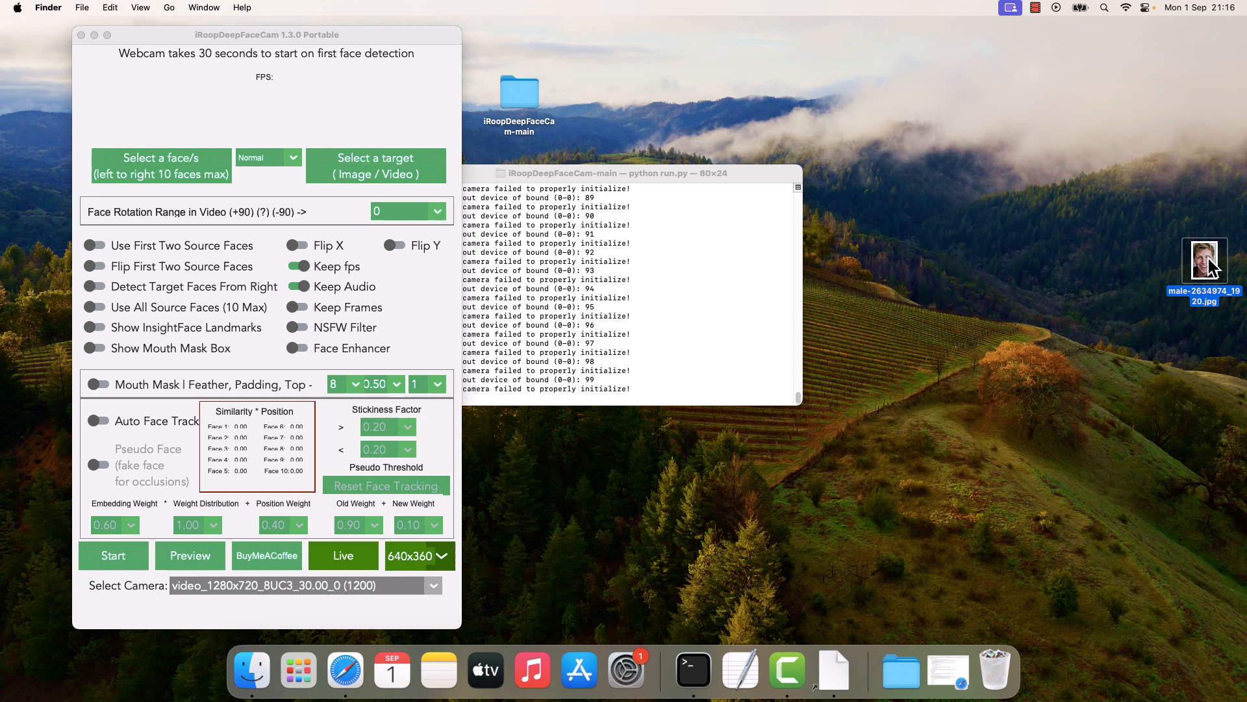
{"action": "double_click", "coordinate": [1204, 262]}
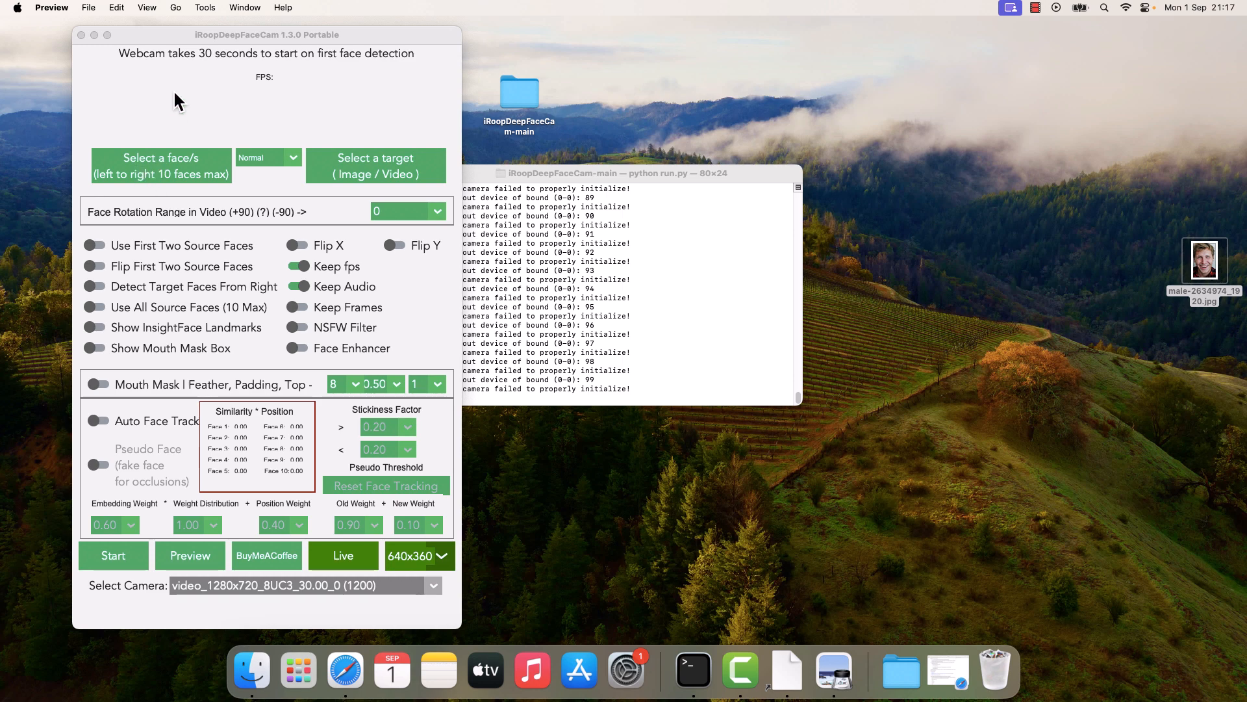
{"action": "left_click", "coordinate": [162, 165]}
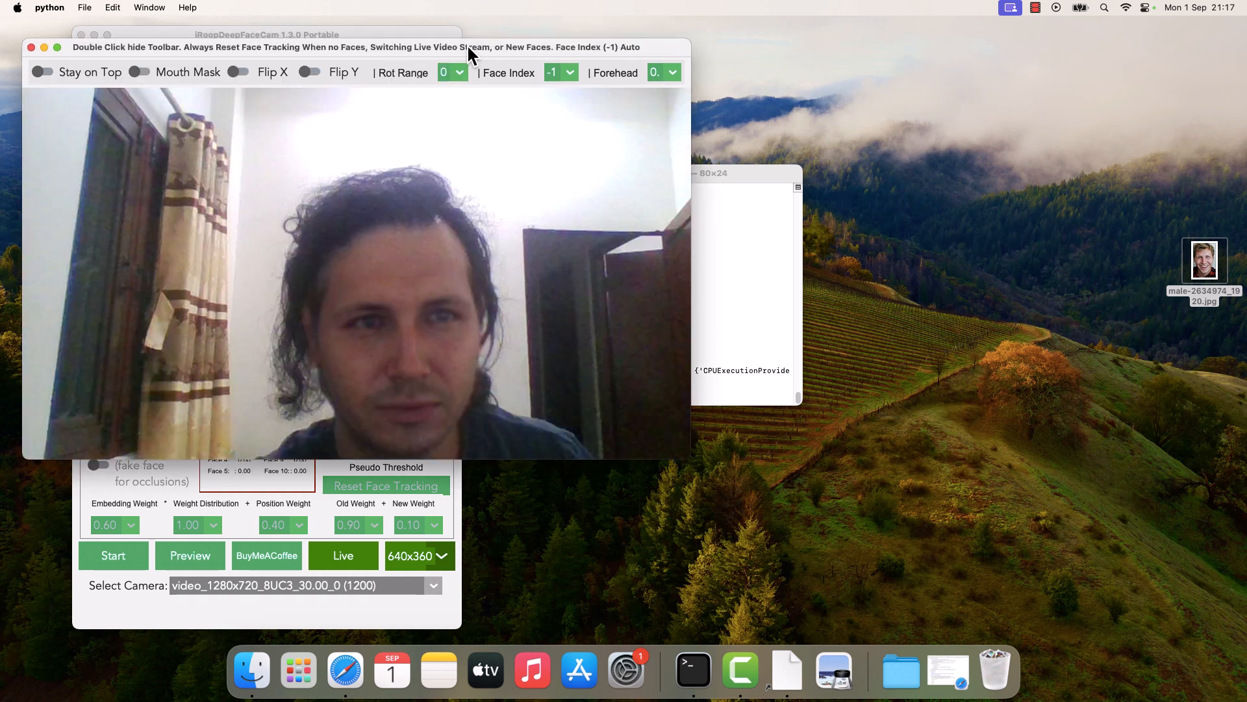
{"action": "mouse_move", "coordinate": [379, 281]}
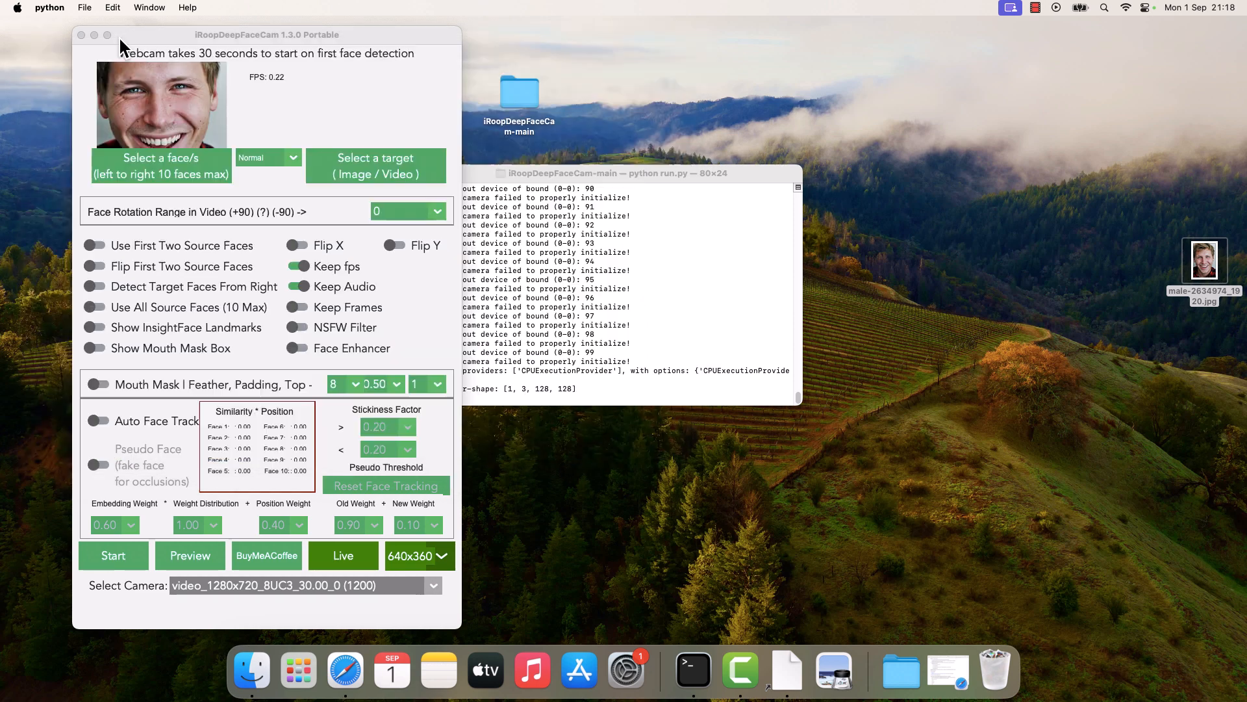
- Close the app and old Terminal, then use New Terminal at Folder on iRoopDeepFaceCam-main
{"action": "left_click", "coordinate": [82, 34]}
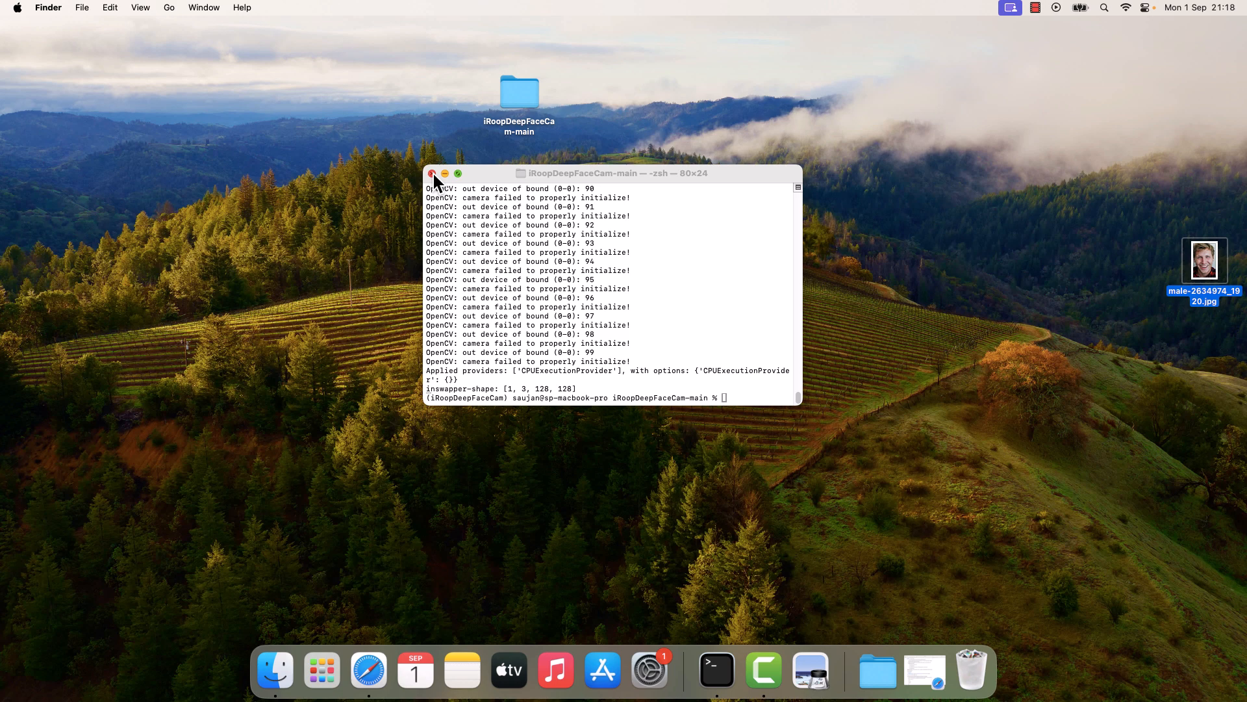
{"action": "left_click", "coordinate": [431, 173]}
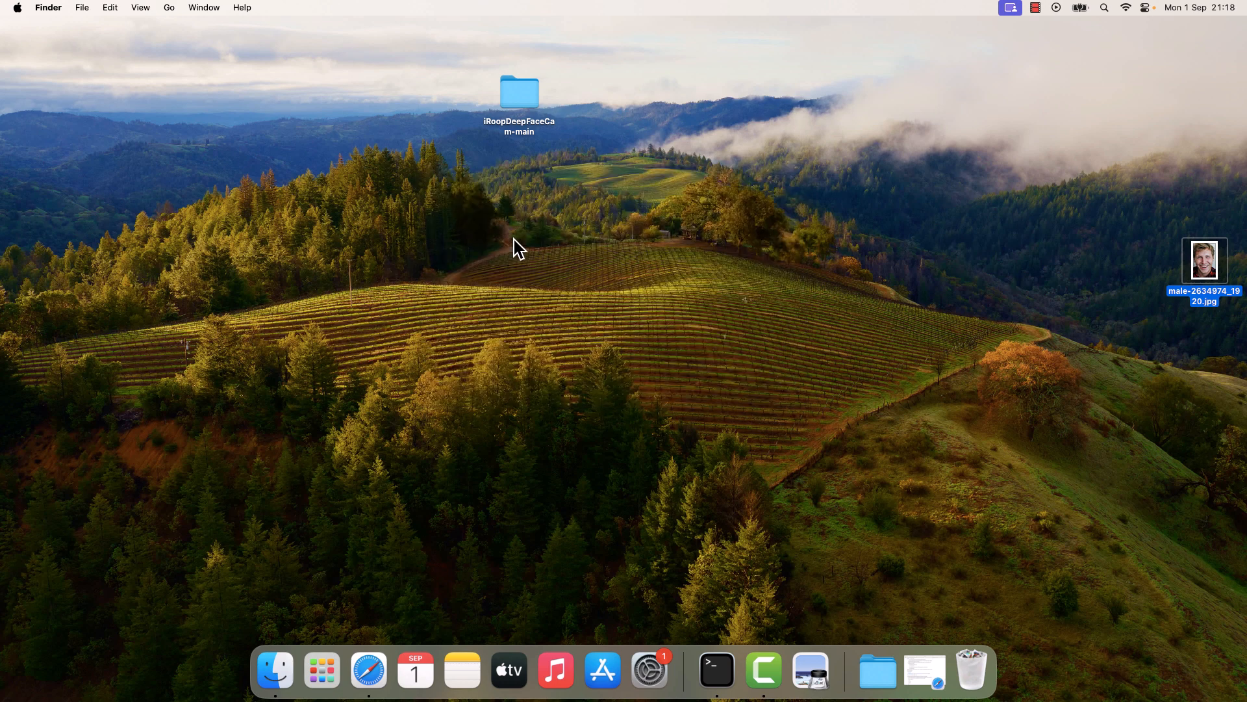
{"action": "mouse_move", "coordinate": [523, 104]}
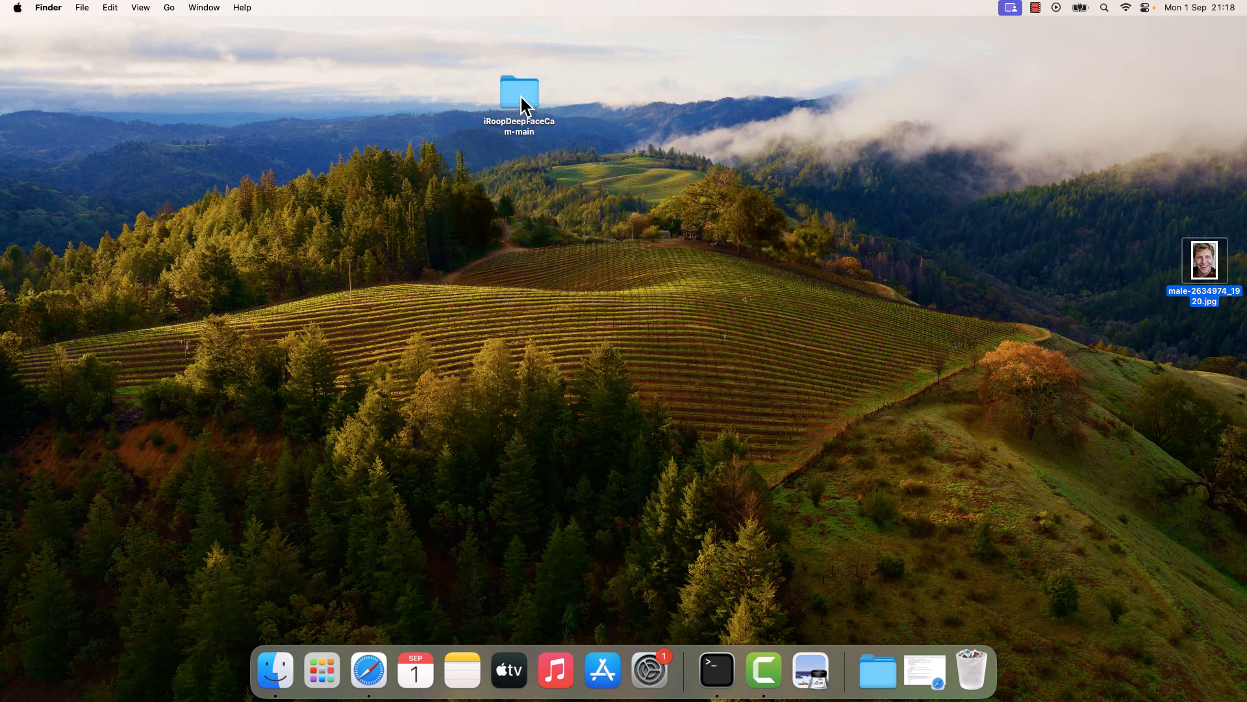
{"action": "right_click", "coordinate": [519, 89]}
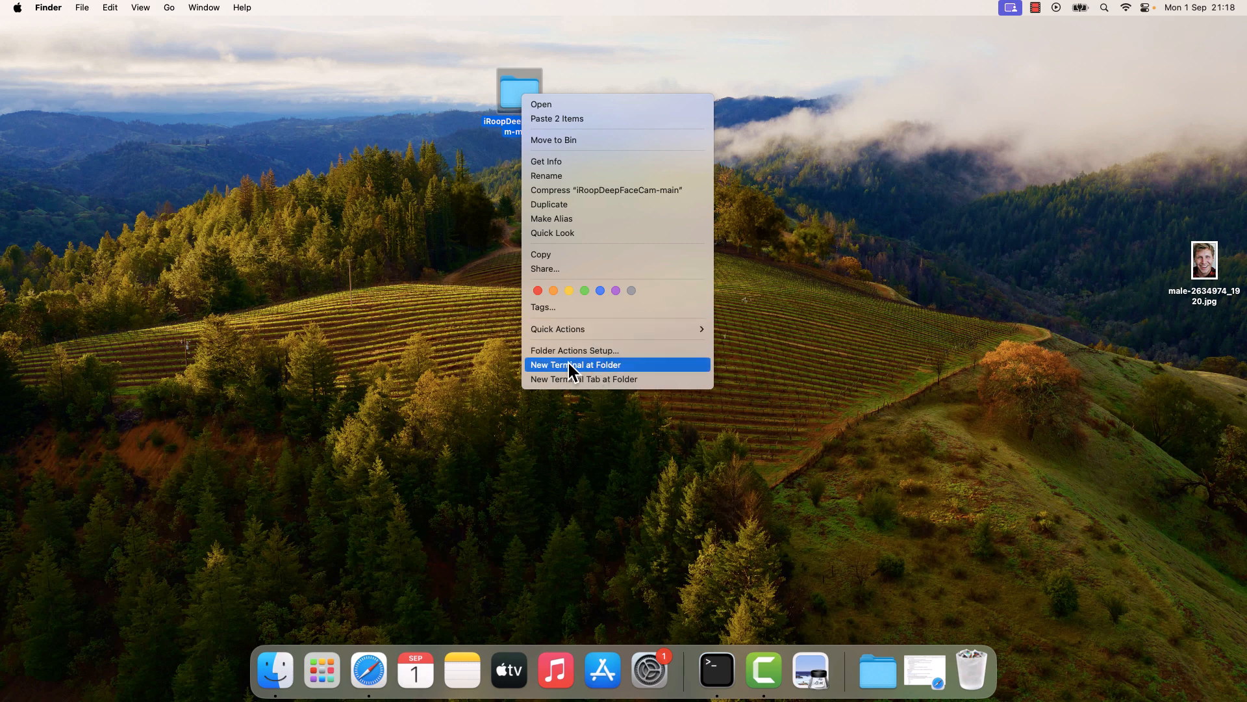
{"action": "left_click", "coordinate": [574, 364]}
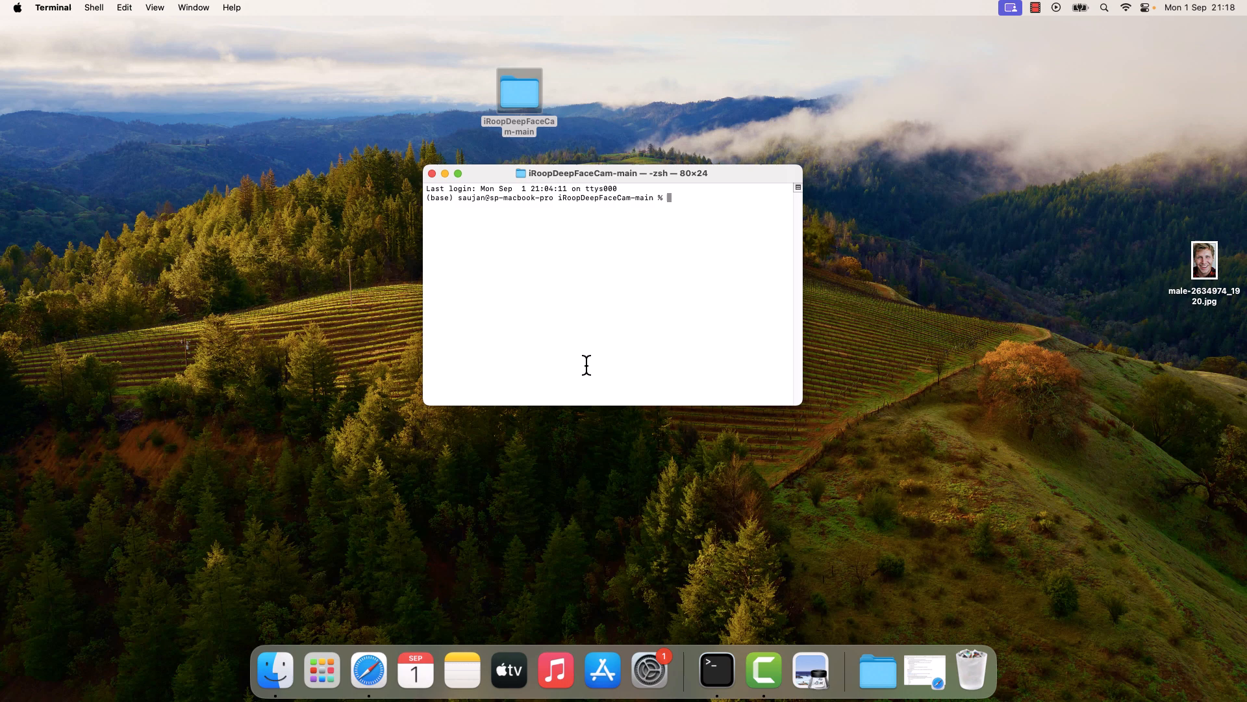
- Activate the iRoopDeepFaceCam conda environment and enter python run.py to launch the app
{"action": "type", "text": "conda"}
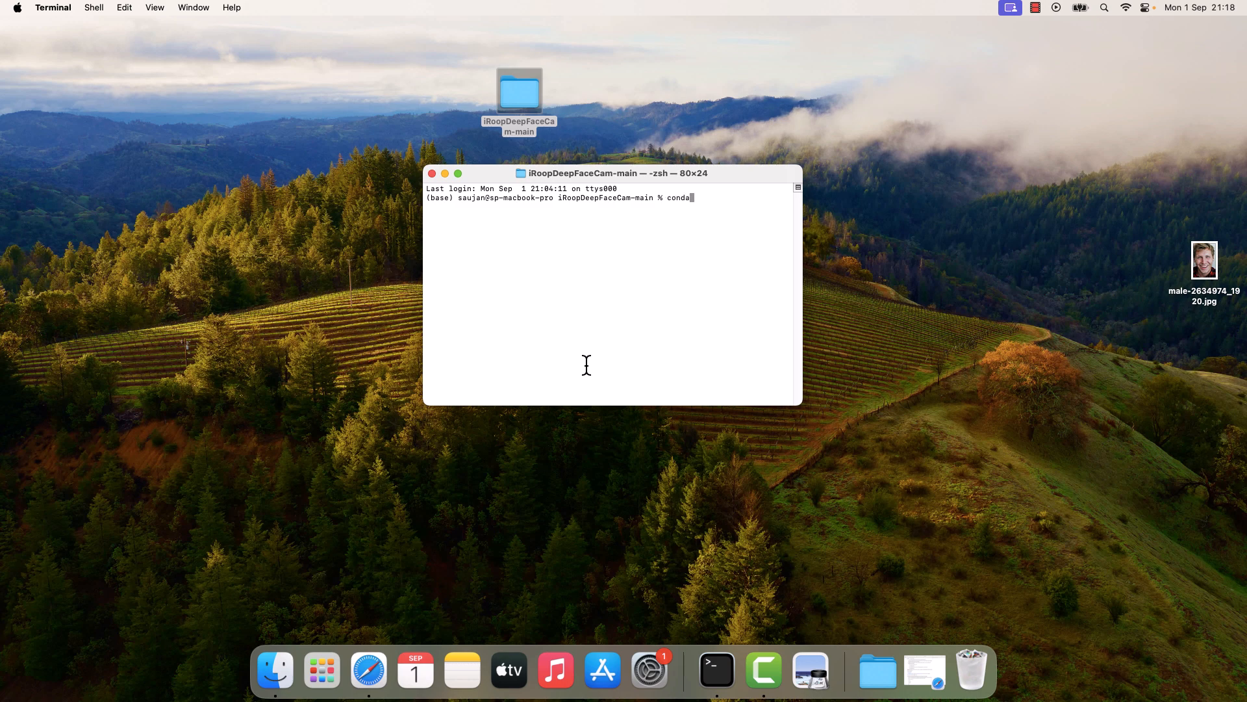
{"action": "type", "text": "activate iRoopDeepFaceCam"}
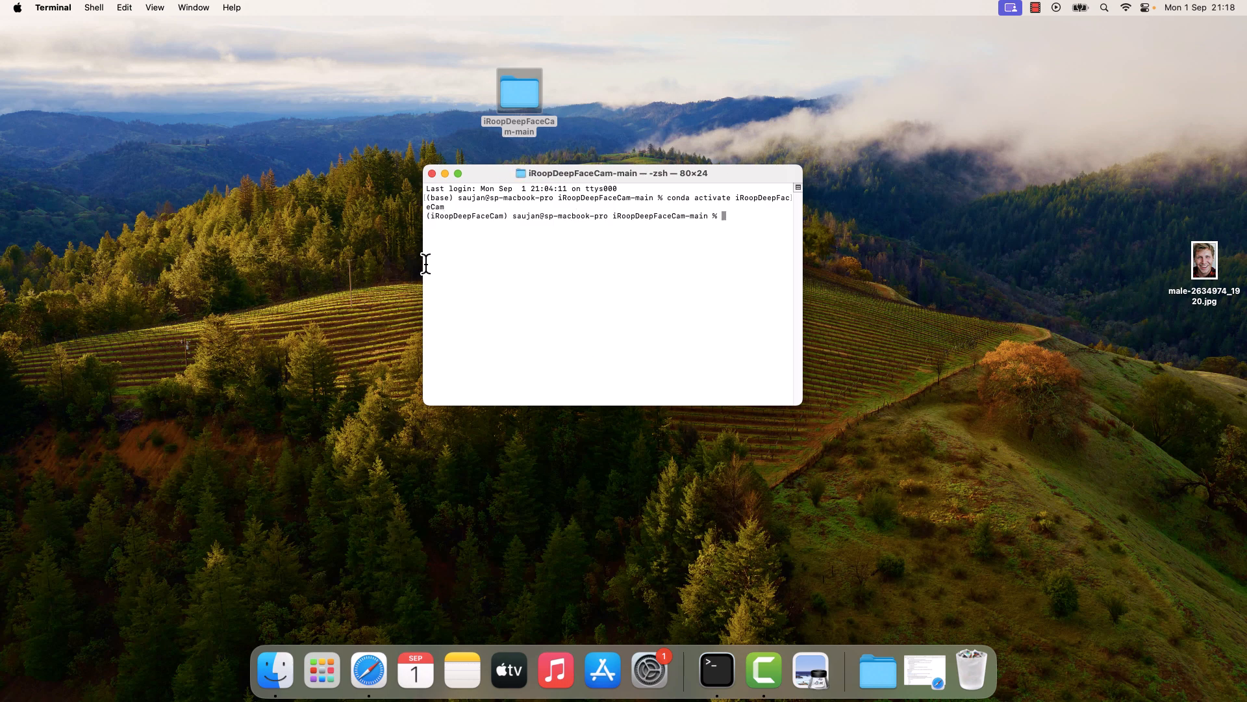
{"action": "mouse_move", "coordinate": [680, 317]}
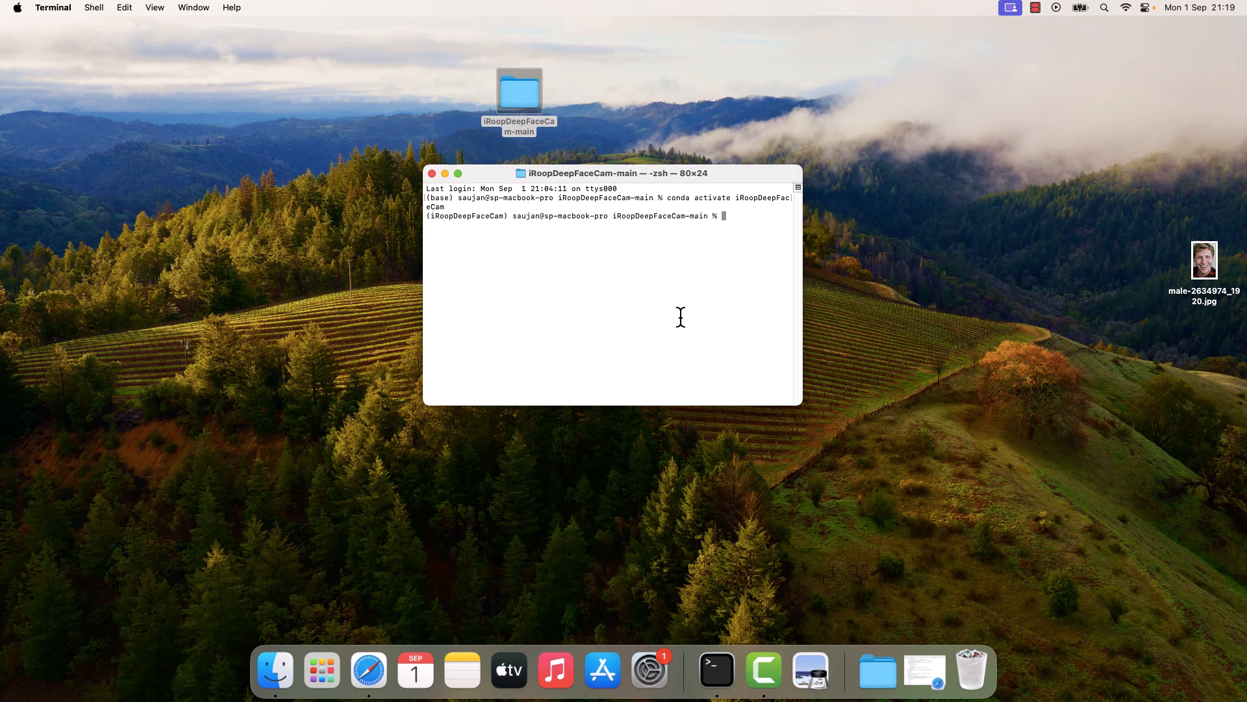
{"action": "type", "text": "python run.p"}
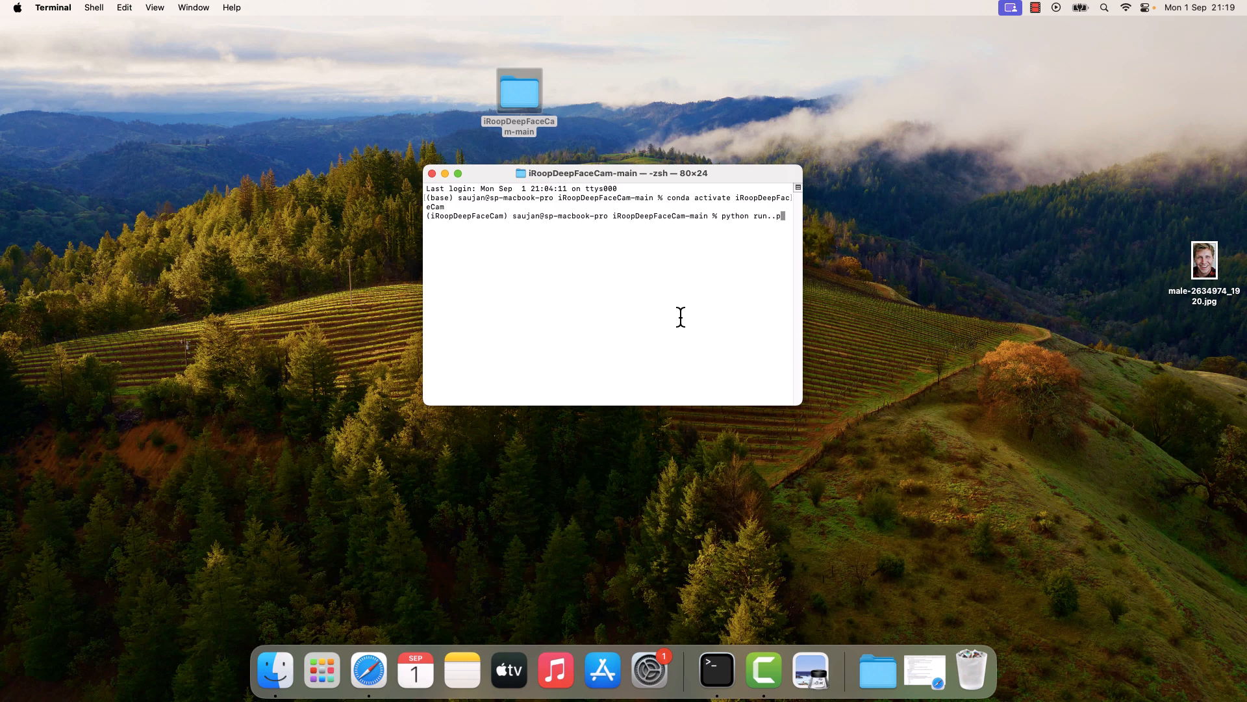